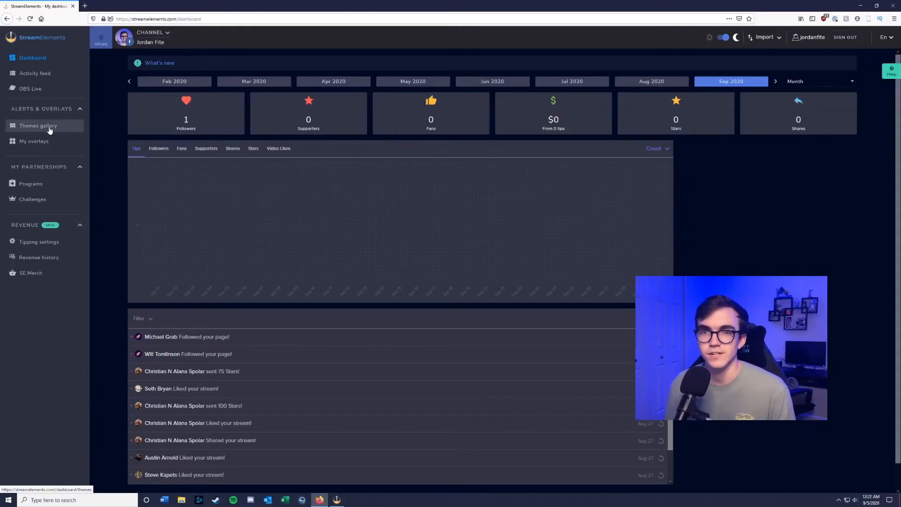
Create a 'Fall Guys' overlay from the Knockout Animated Super Theme and view it in My Overlays
click(38, 125)
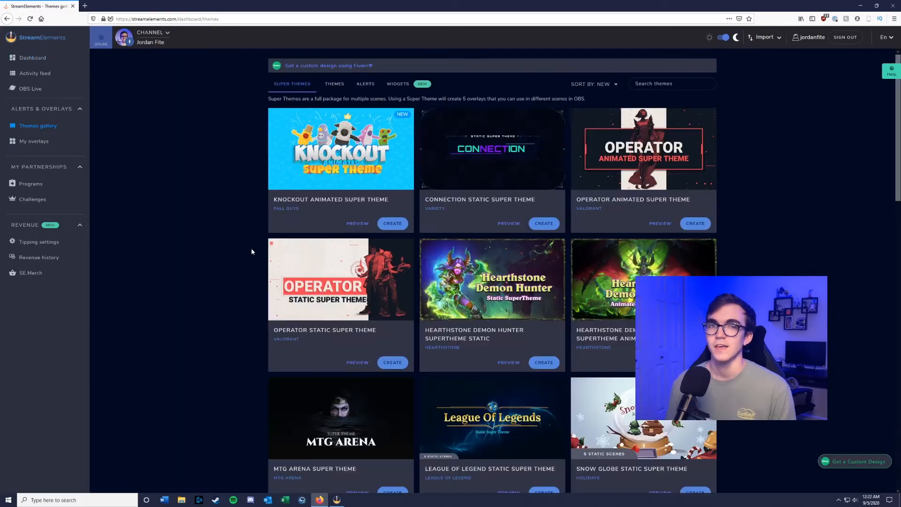
mouse_move(312, 183)
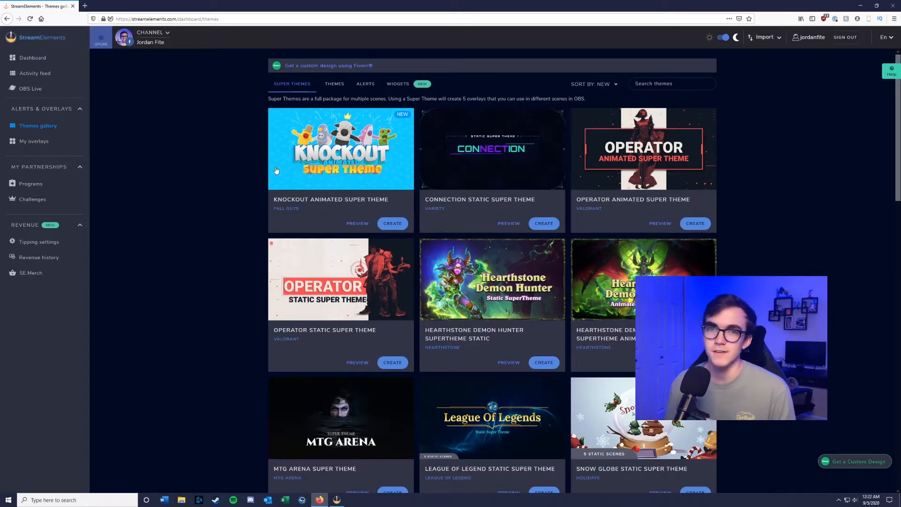
mouse_move(244, 199)
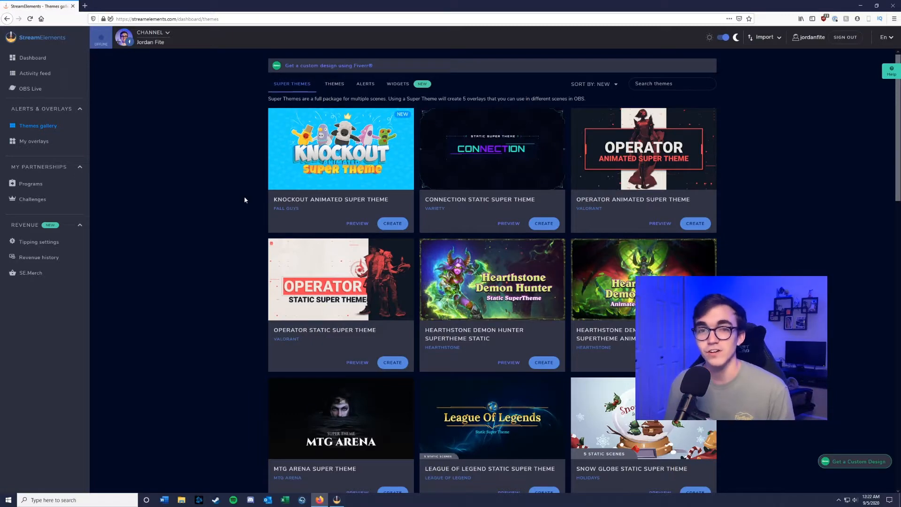
mouse_move(377, 208)
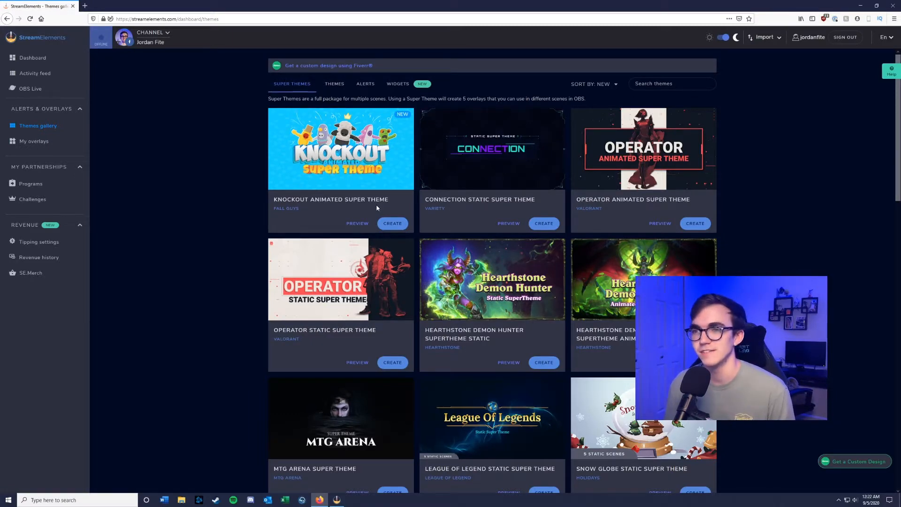
click(392, 223)
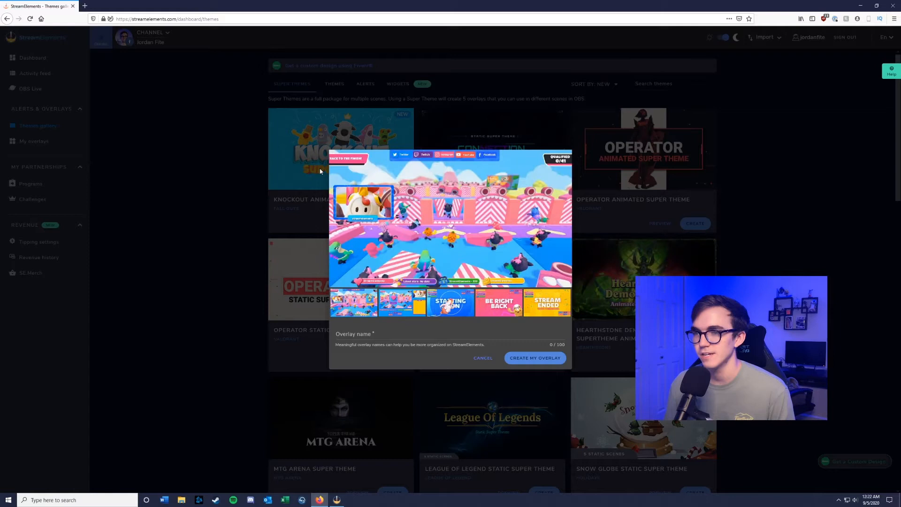
click(535, 358)
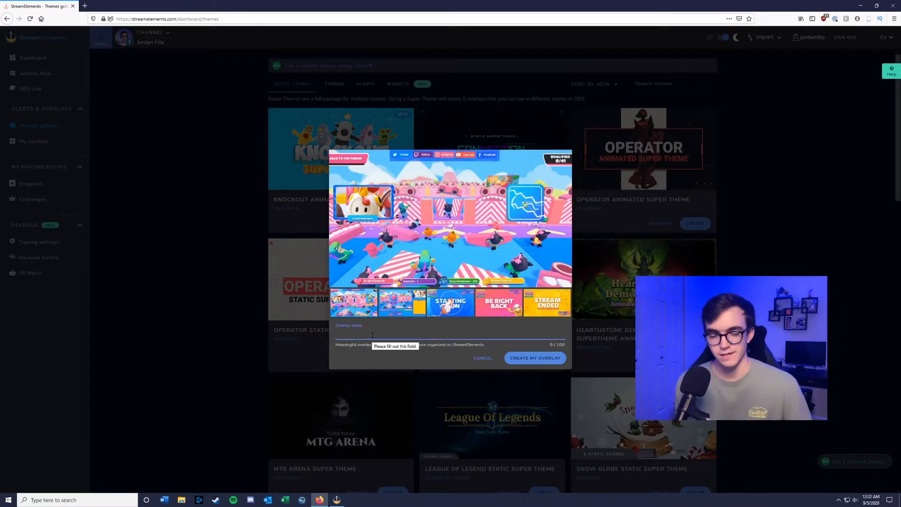
text(Fall Guys)
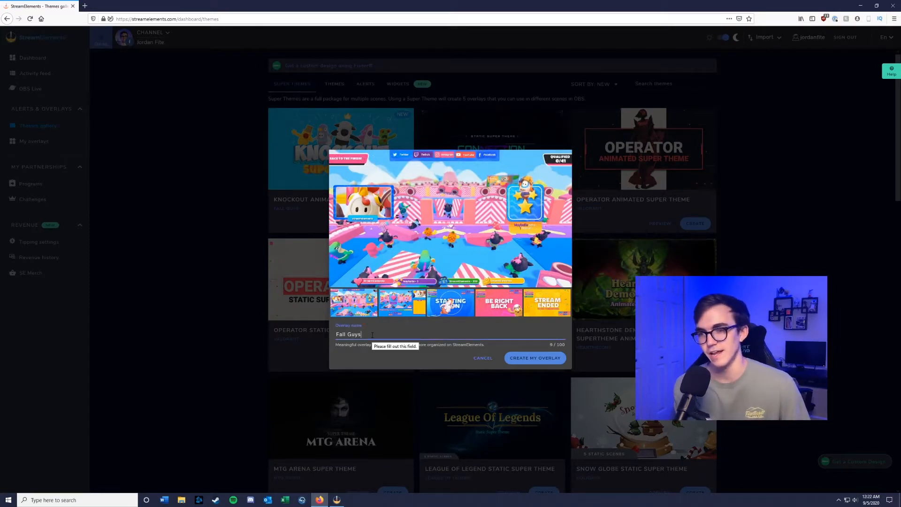
click(533, 358)
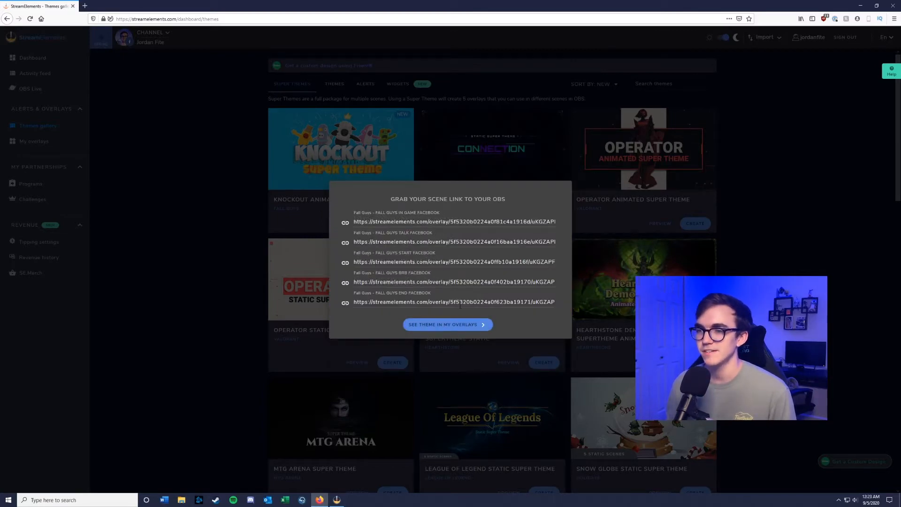
click(447, 324)
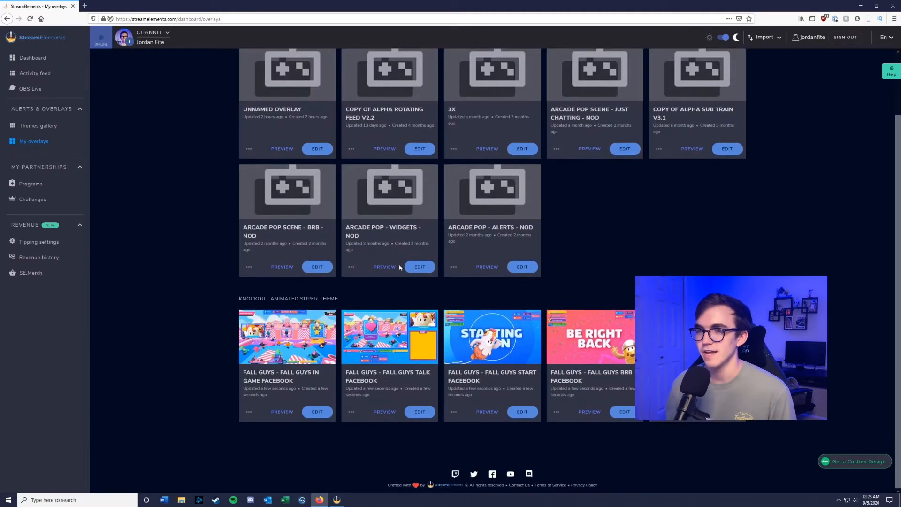
mouse_move(290, 354)
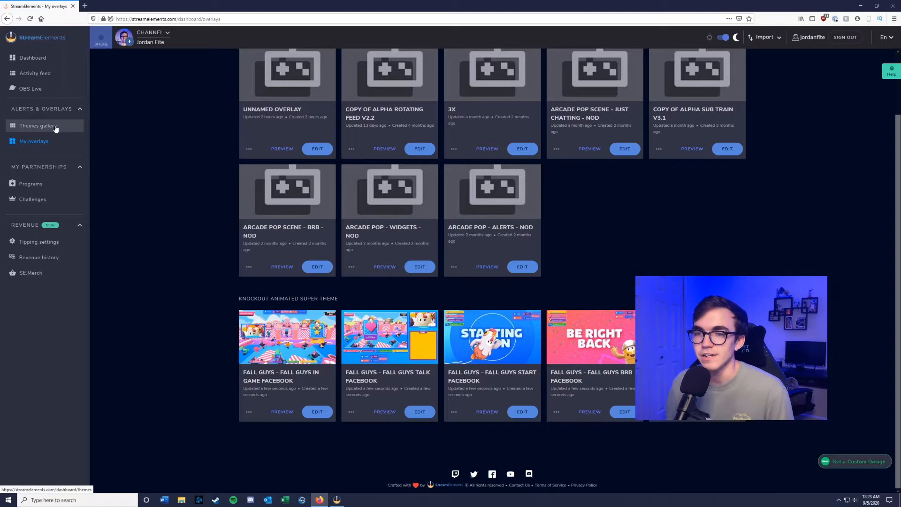
click(37, 126)
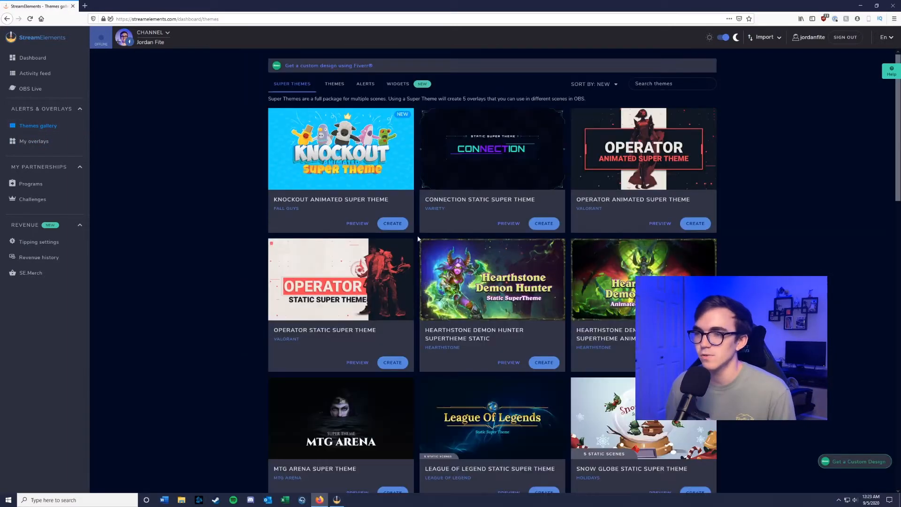
scroll(down, 3)
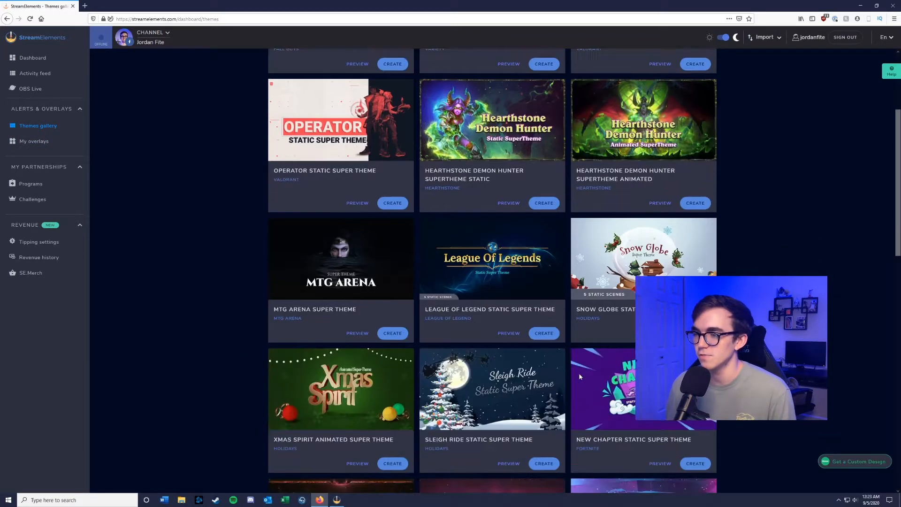
scroll(down, 3)
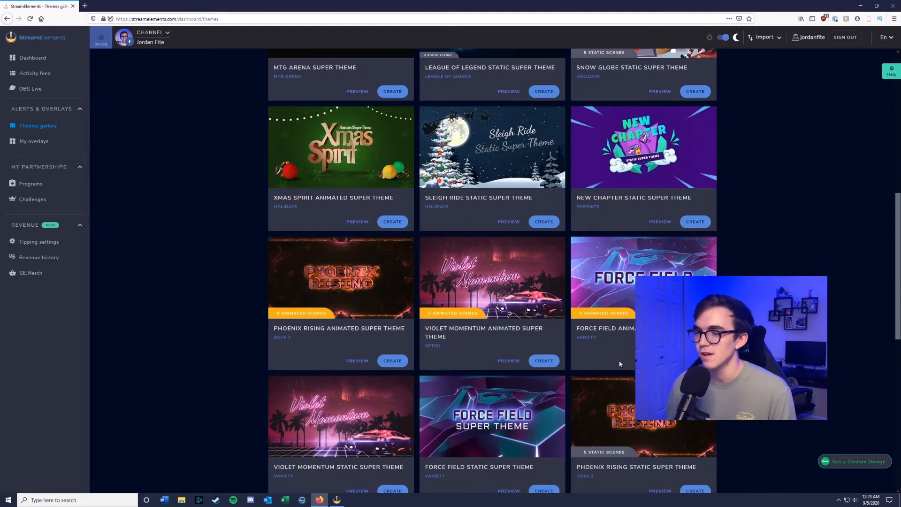
scroll(up, 3)
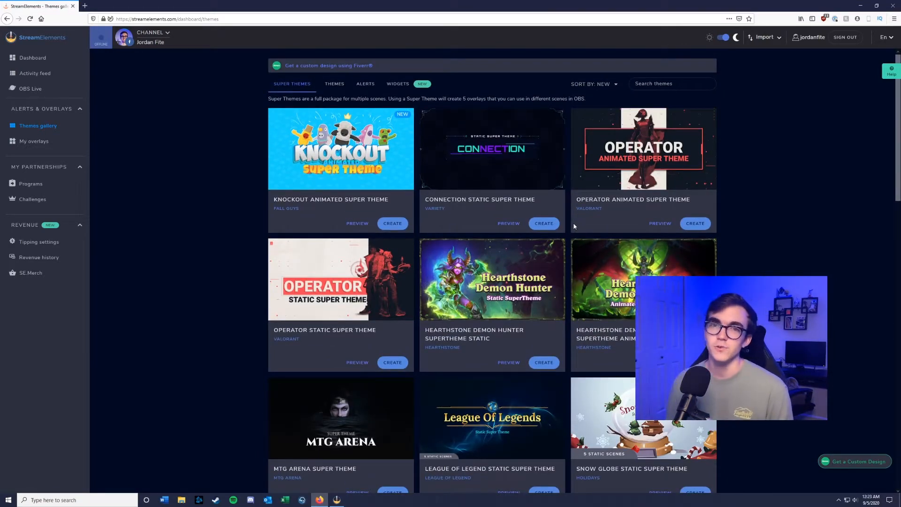
click(508, 223)
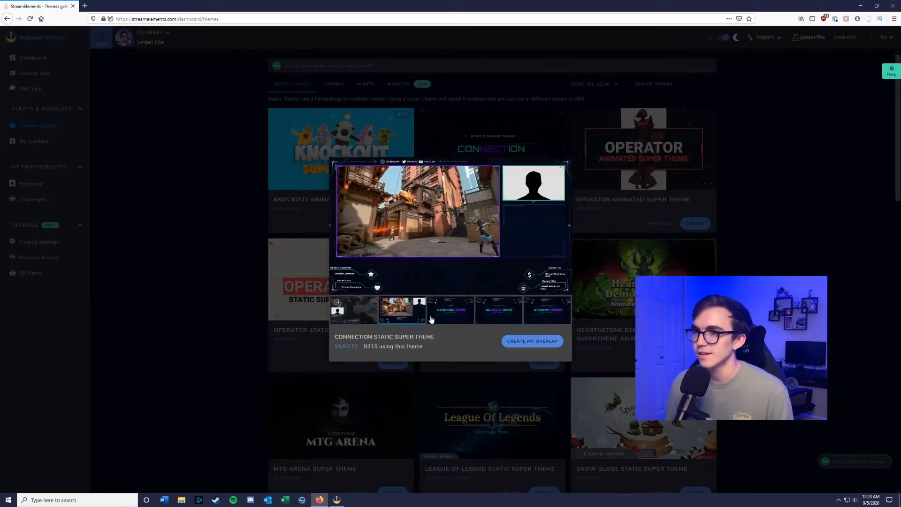
click(497, 310)
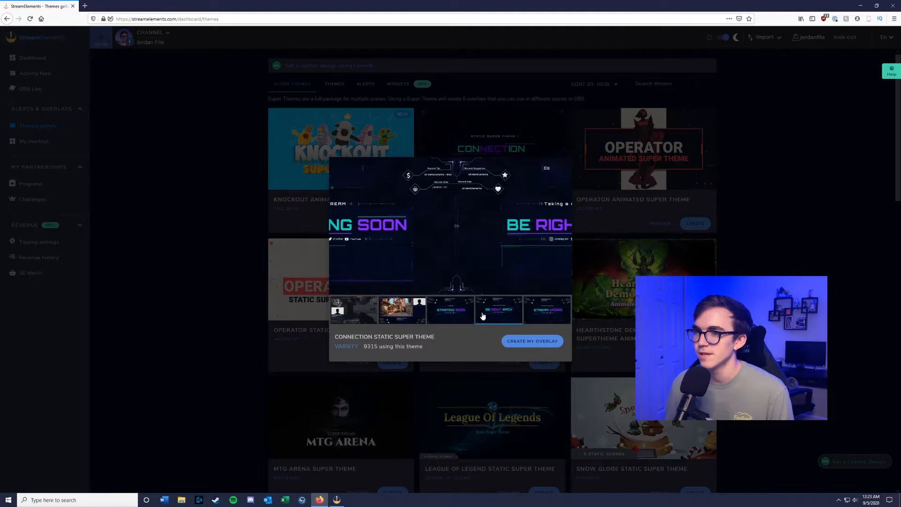
click(174, 279)
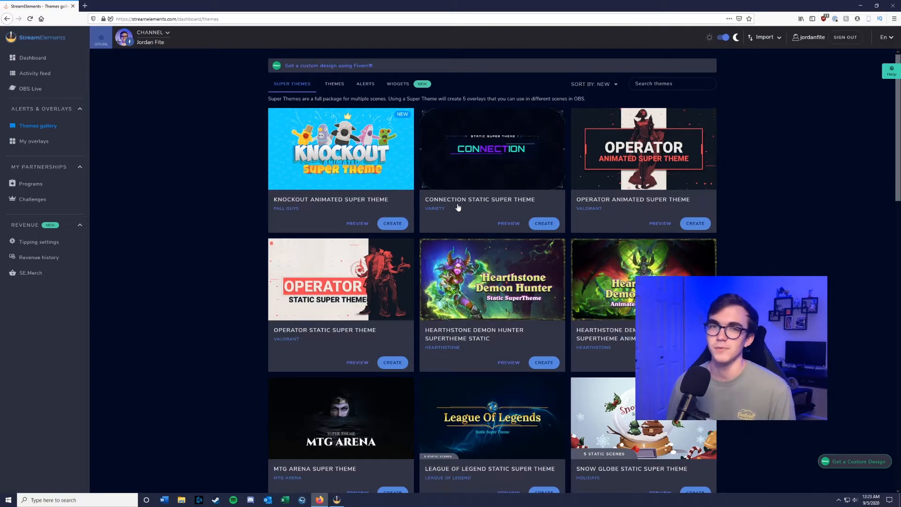
click(33, 141)
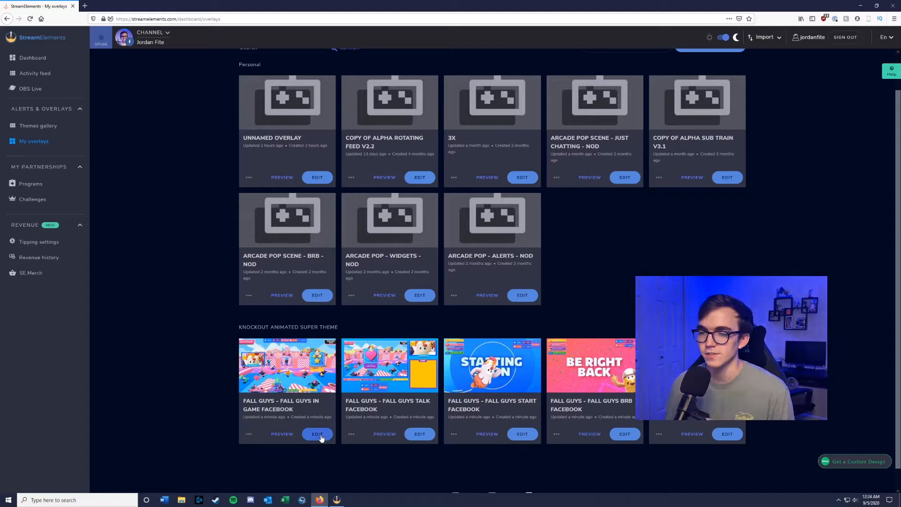
Open the FALL GUYS IN GAME FACEBOOK scene in the editor and select the Cam 4-3 layer
click(317, 433)
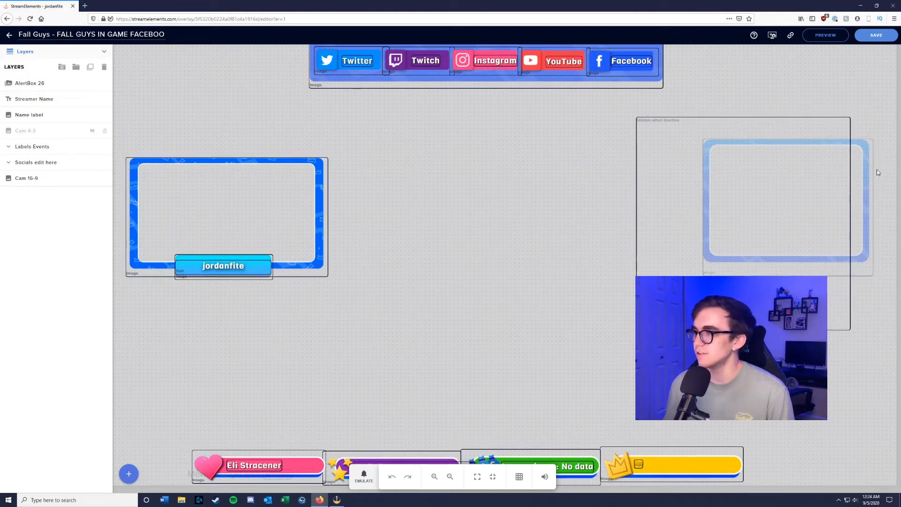
mouse_move(546, 140)
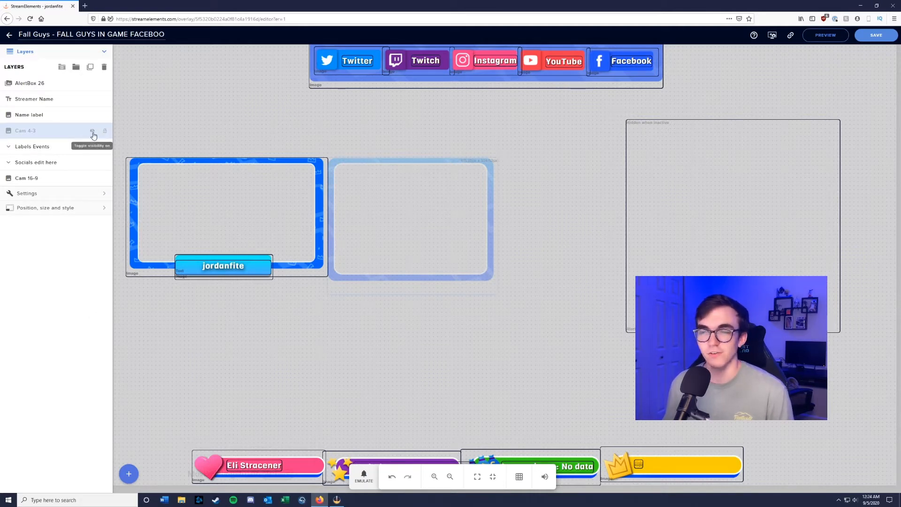
click(91, 131)
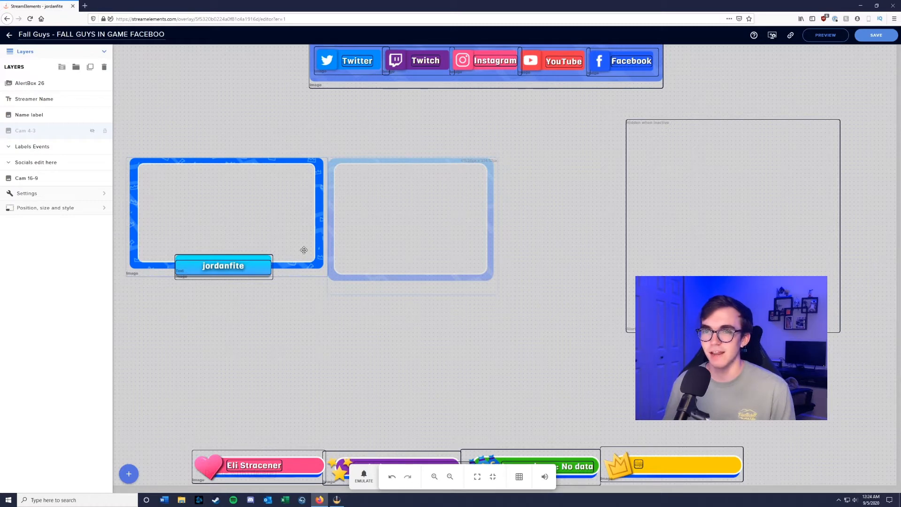
mouse_move(440, 188)
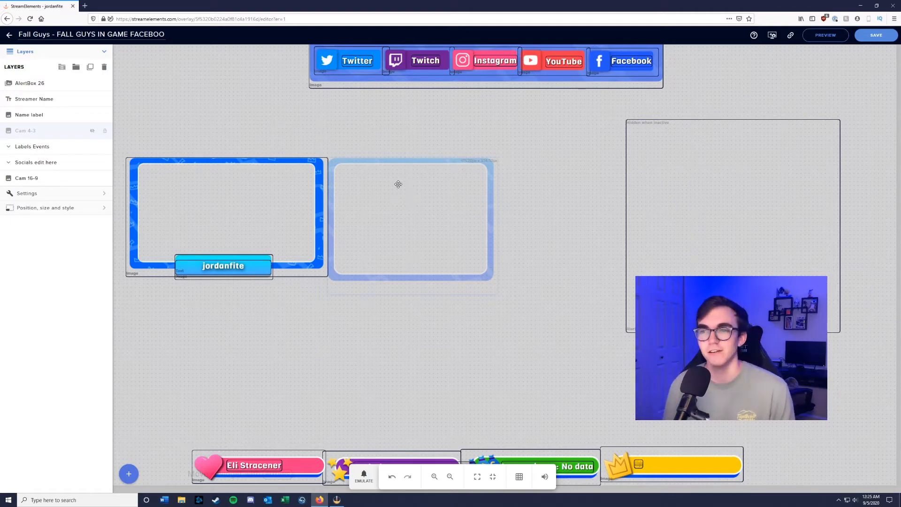
mouse_move(357, 270)
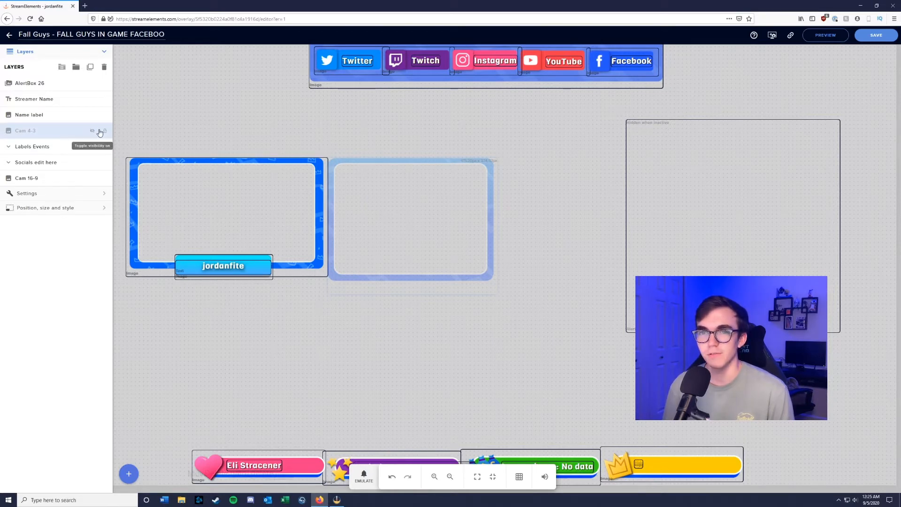
Turn on visibility of the Cam 4-3 camera frame layer
click(92, 130)
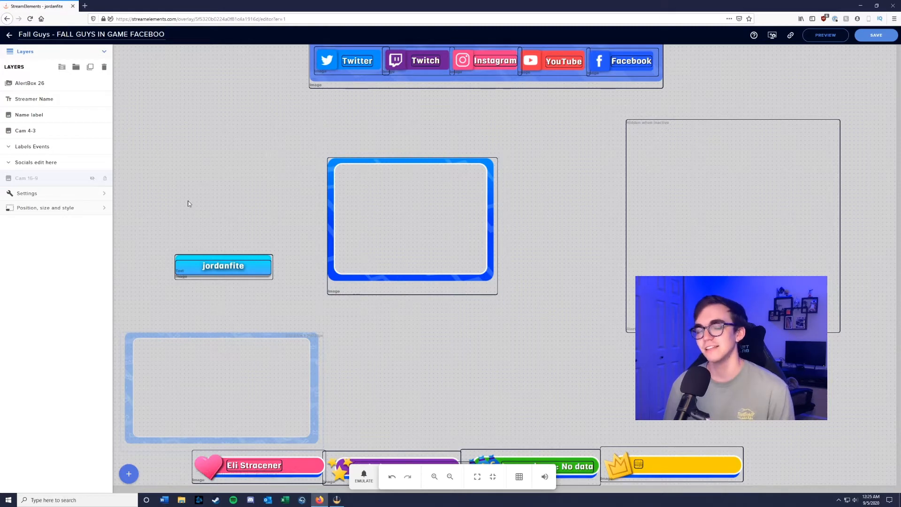
mouse_move(292, 227)
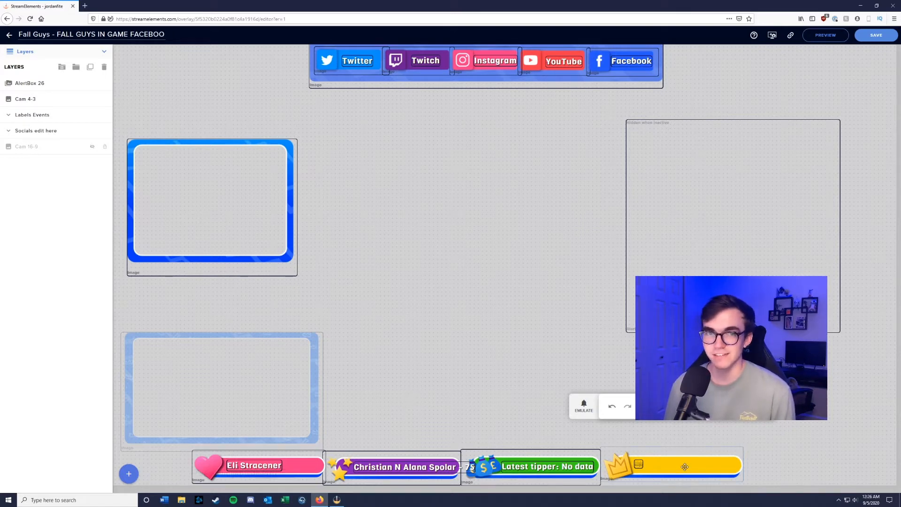
Select and expand the Labels Events layer group
click(33, 115)
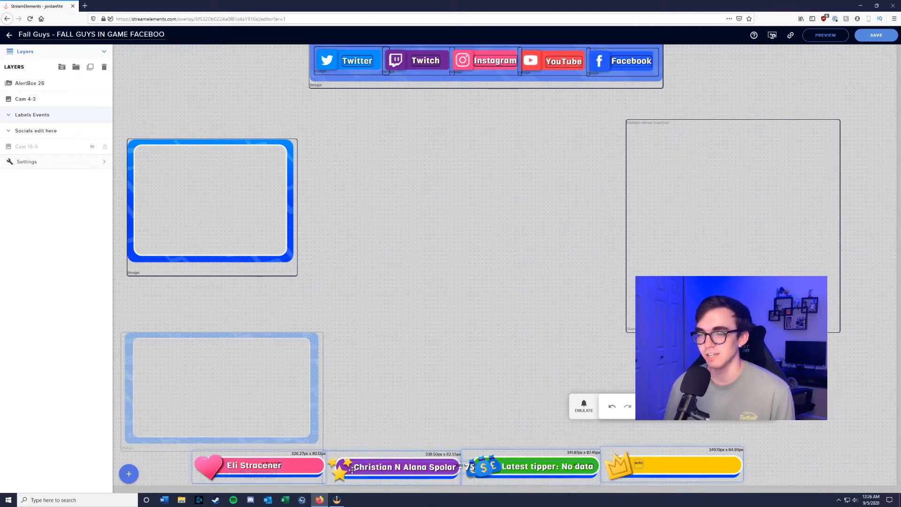
mouse_move(91, 147)
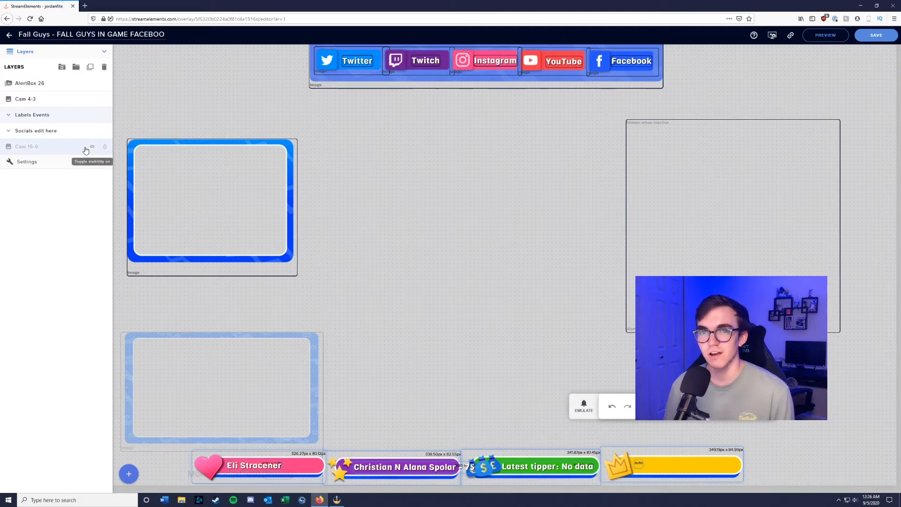
click(9, 115)
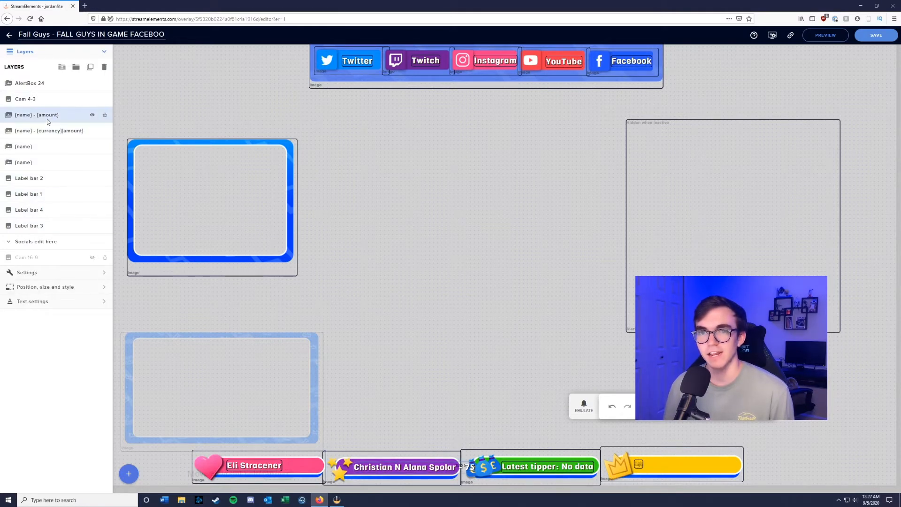
mouse_move(104, 115)
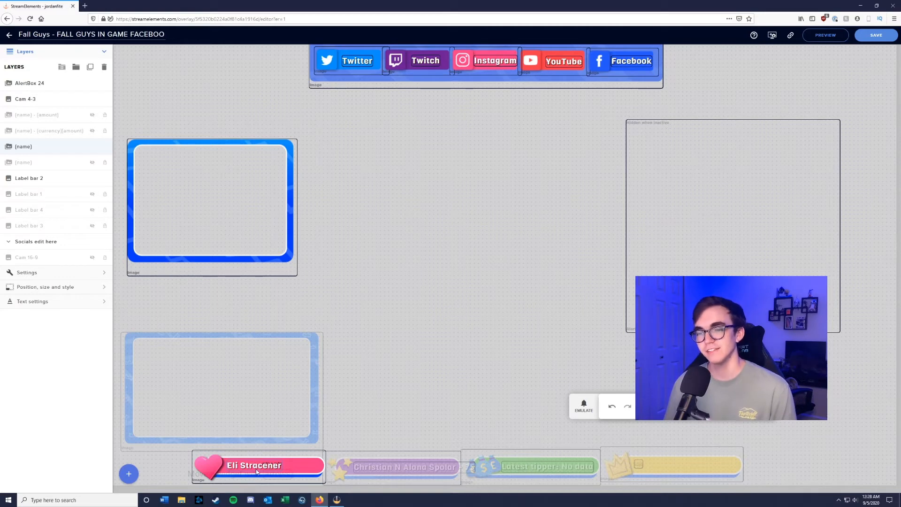
mouse_move(256, 471)
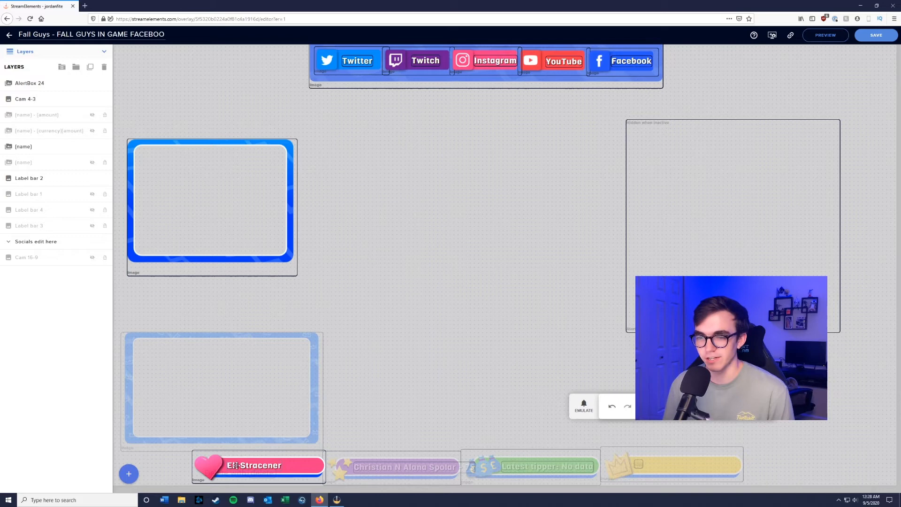
Replace the pink bar's static name text with a Latest follower label
click(23, 146)
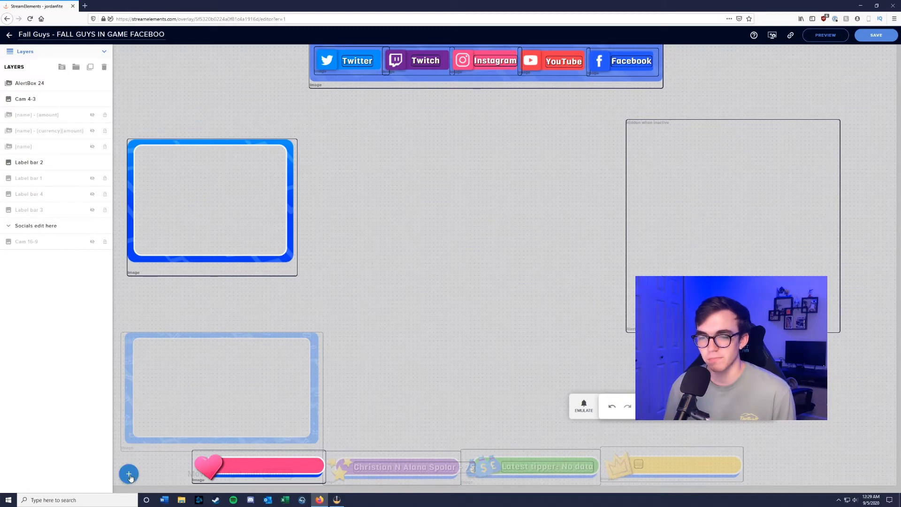
click(128, 474)
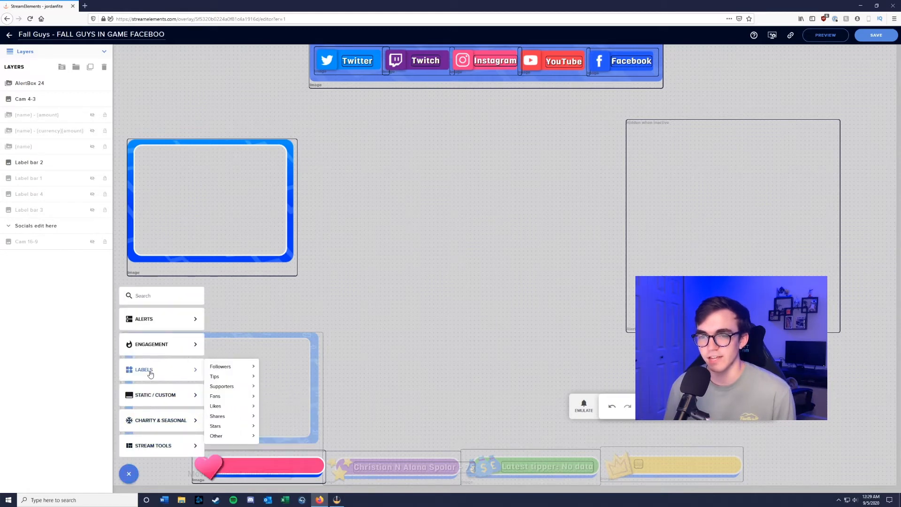
mouse_move(221, 367)
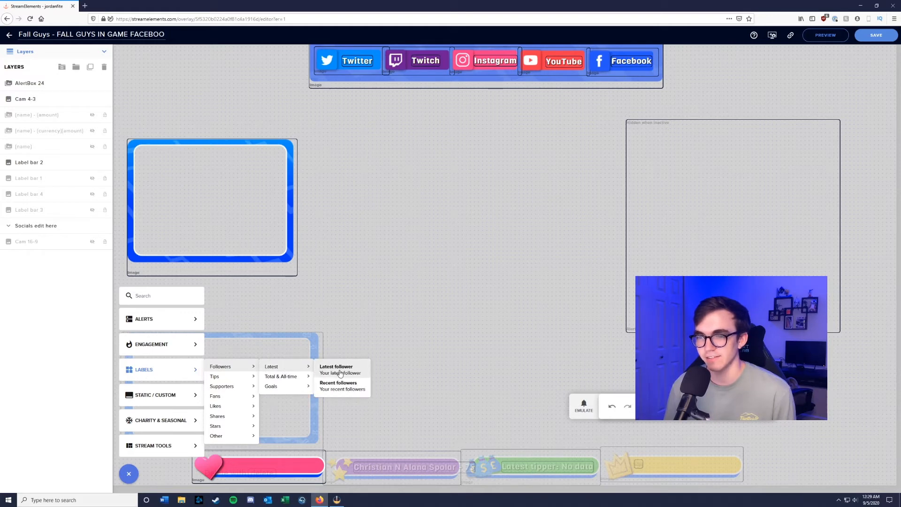
click(335, 369)
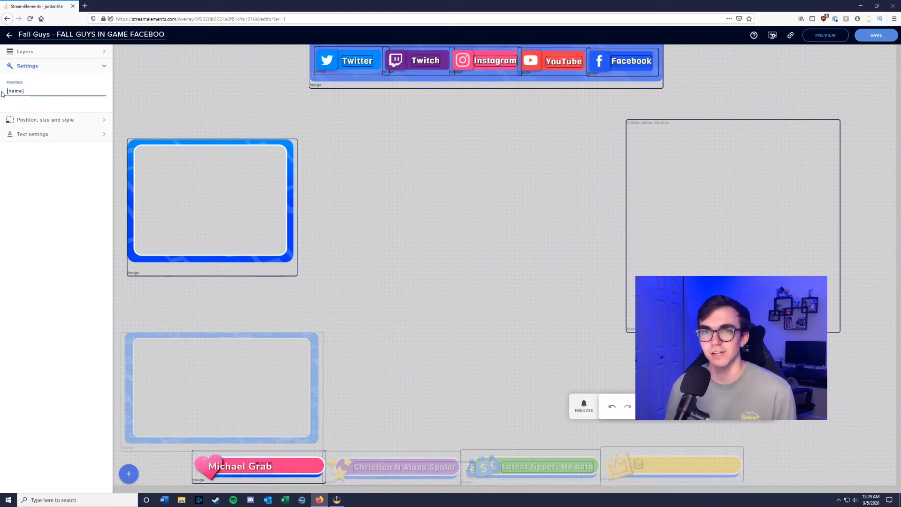
mouse_move(4, 92)
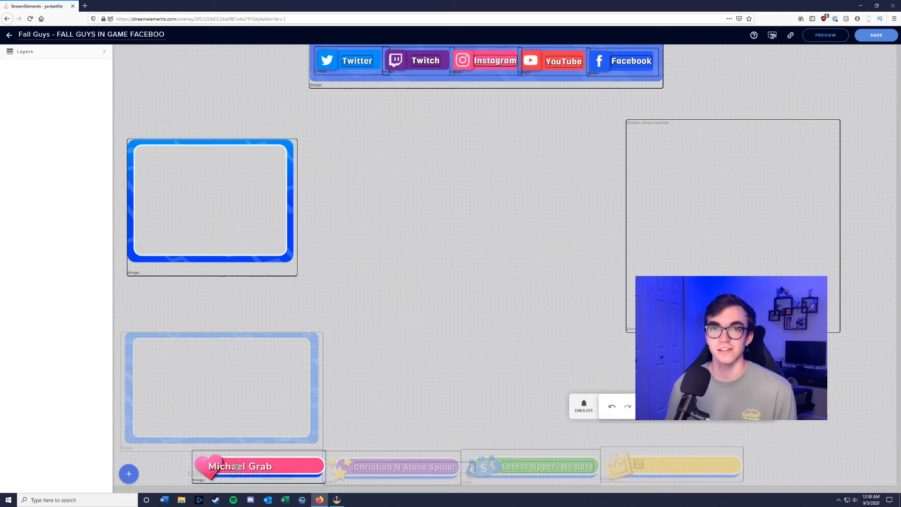
Set the follower name label's text to the Viga font at size 20
click(25, 51)
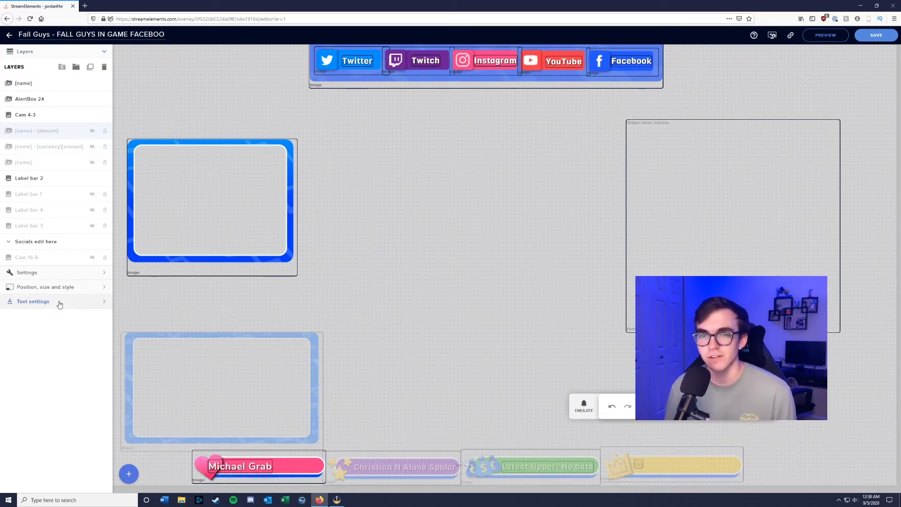
click(33, 301)
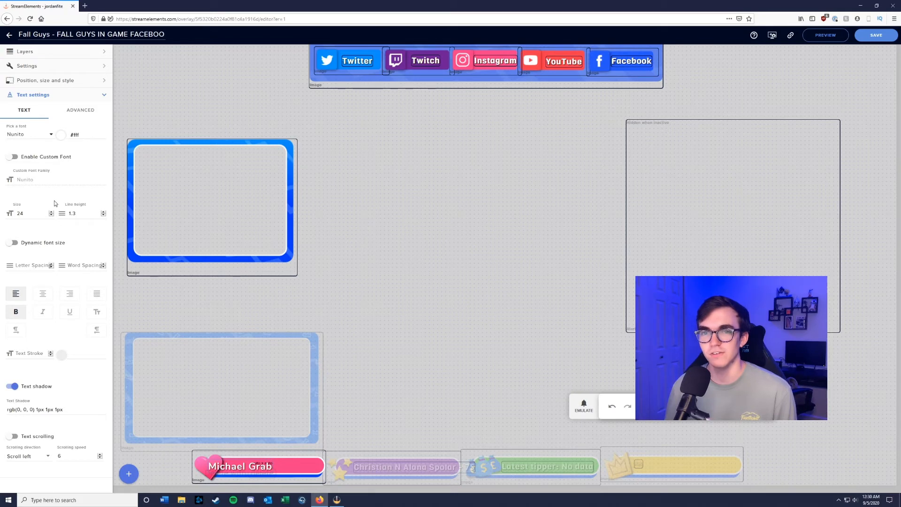
click(51, 215)
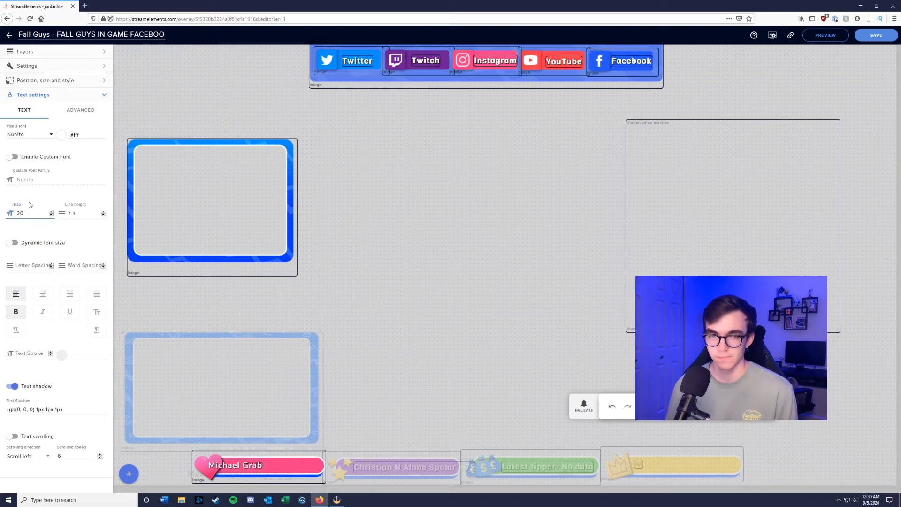
click(30, 133)
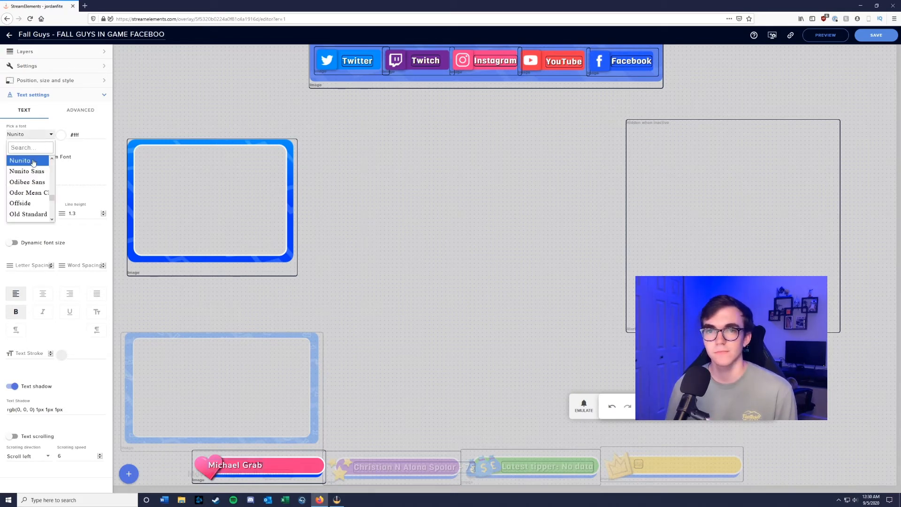
text(vig)
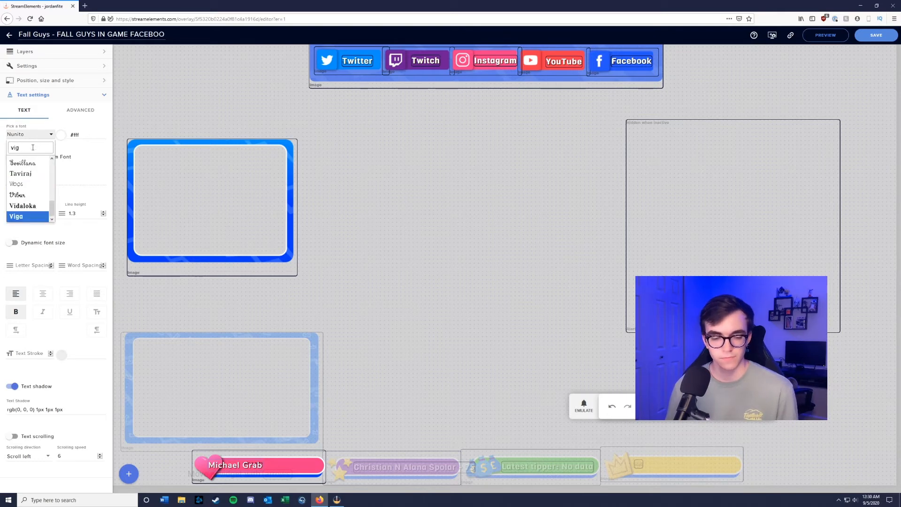
click(16, 216)
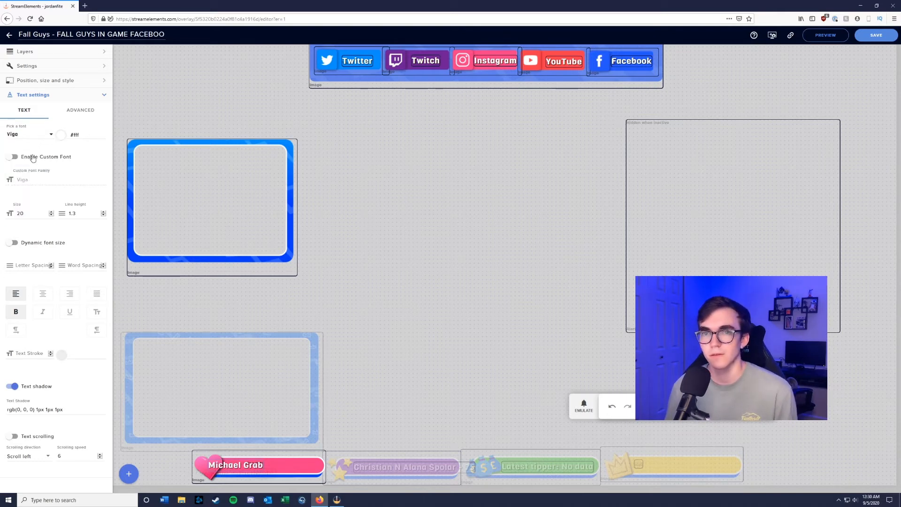
click(104, 94)
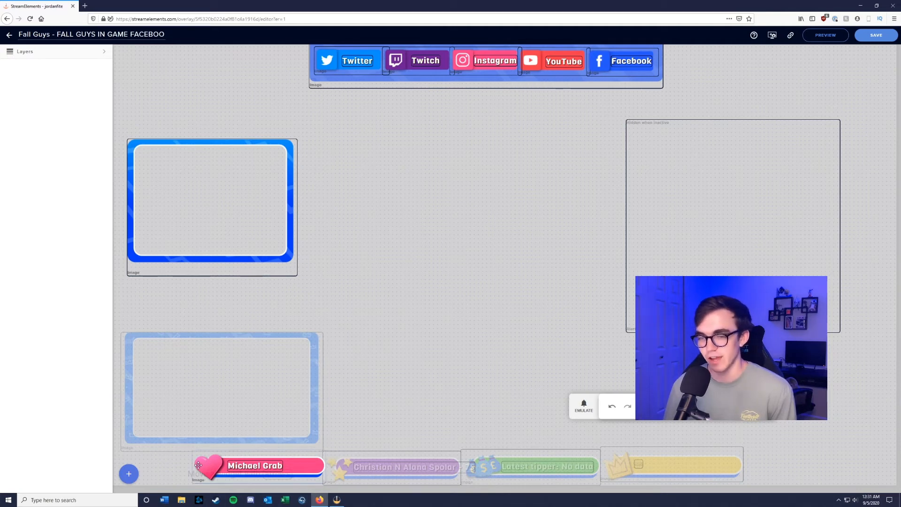
click(259, 466)
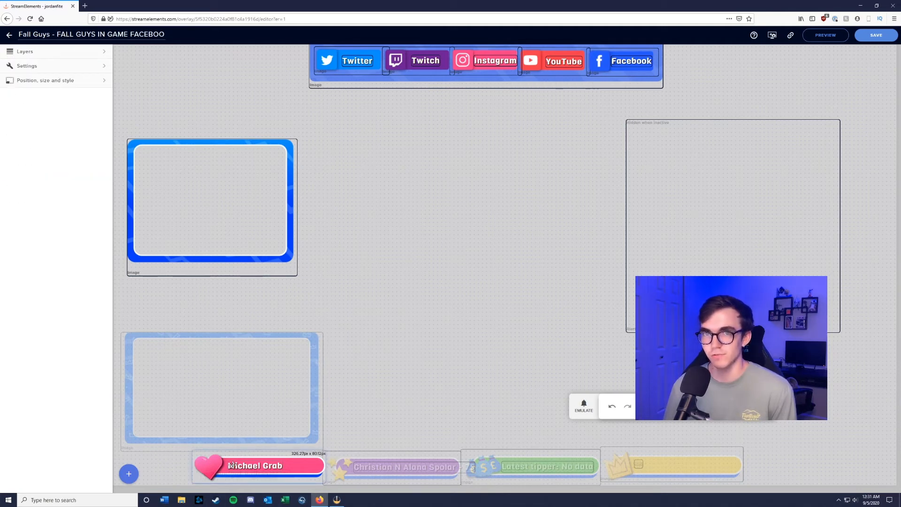
Move the pink follower bar and its name label above the top-left camera frame
click(259, 465)
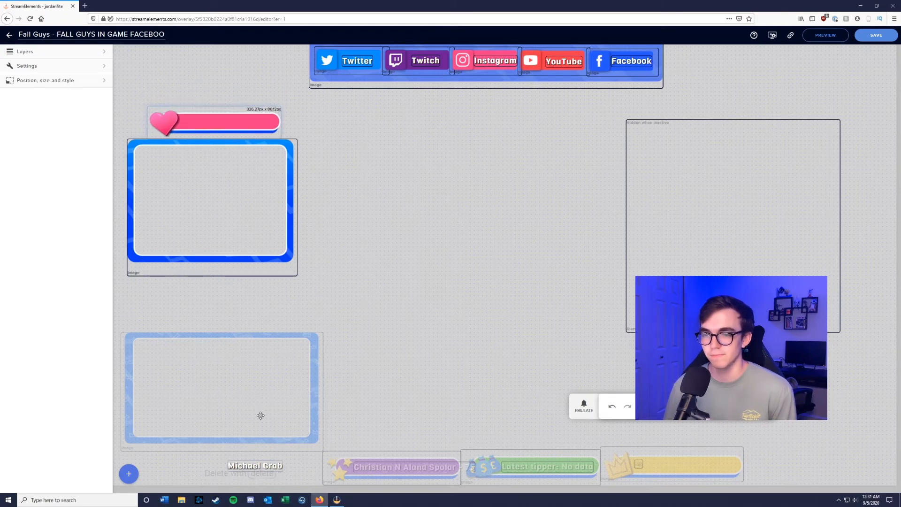
click(212, 121)
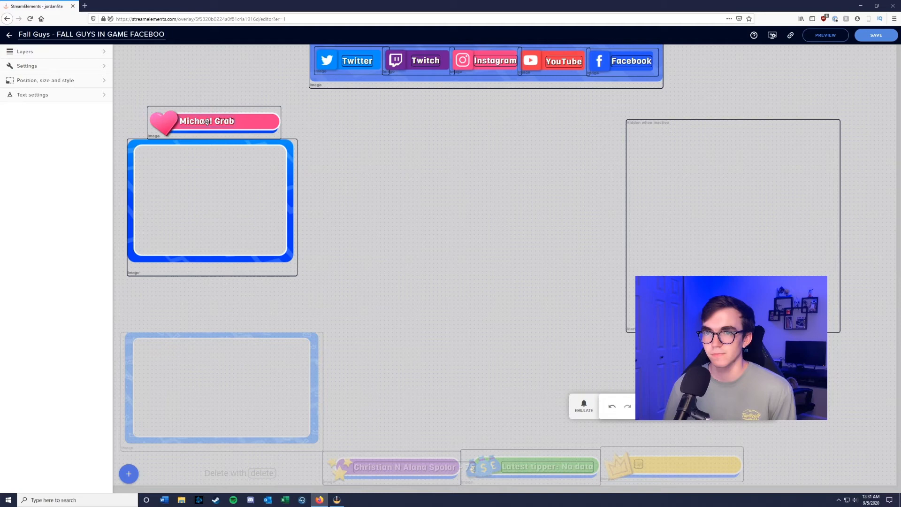
click(428, 161)
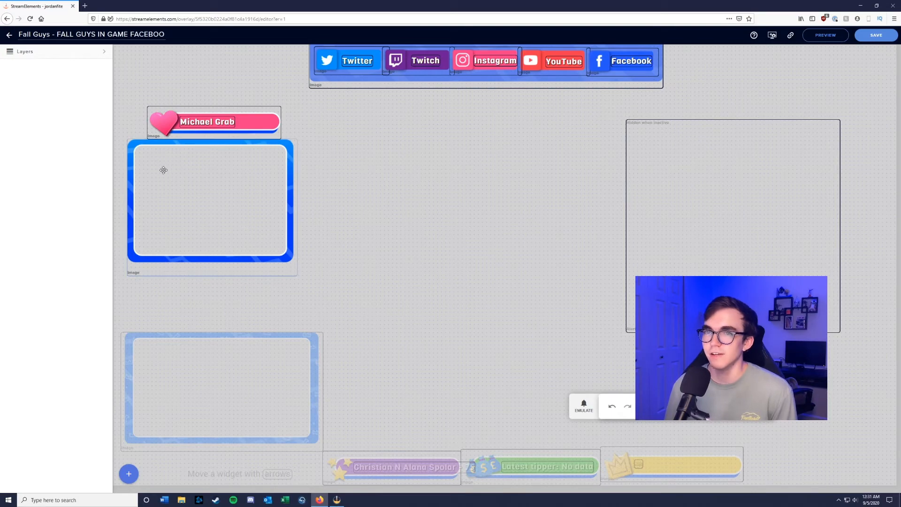
click(733, 167)
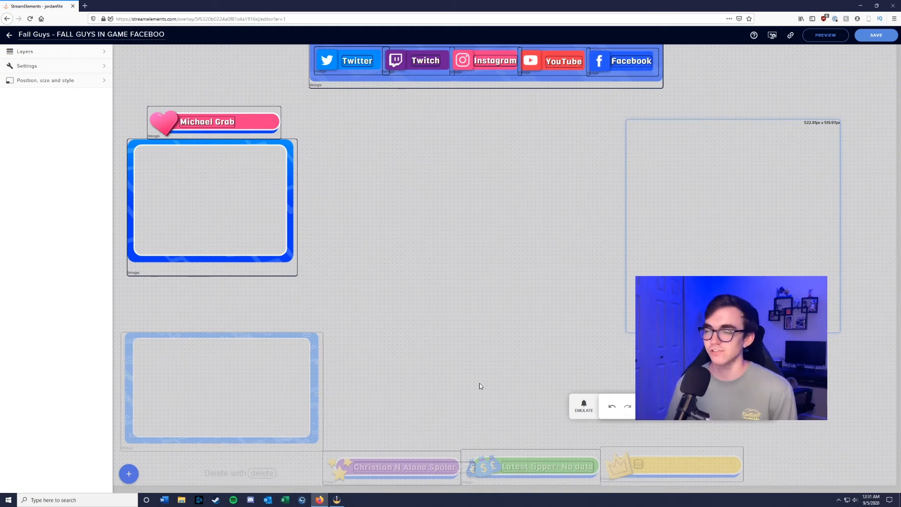
mouse_move(746, 171)
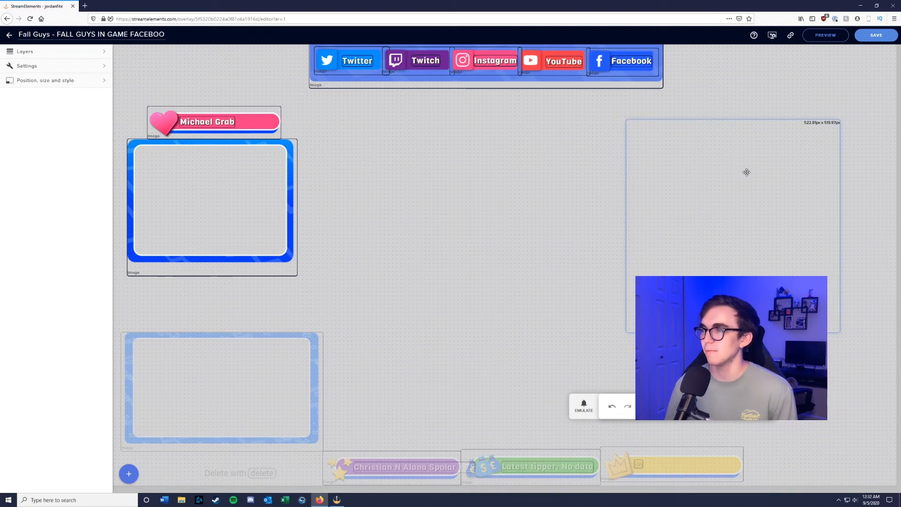
mouse_move(663, 195)
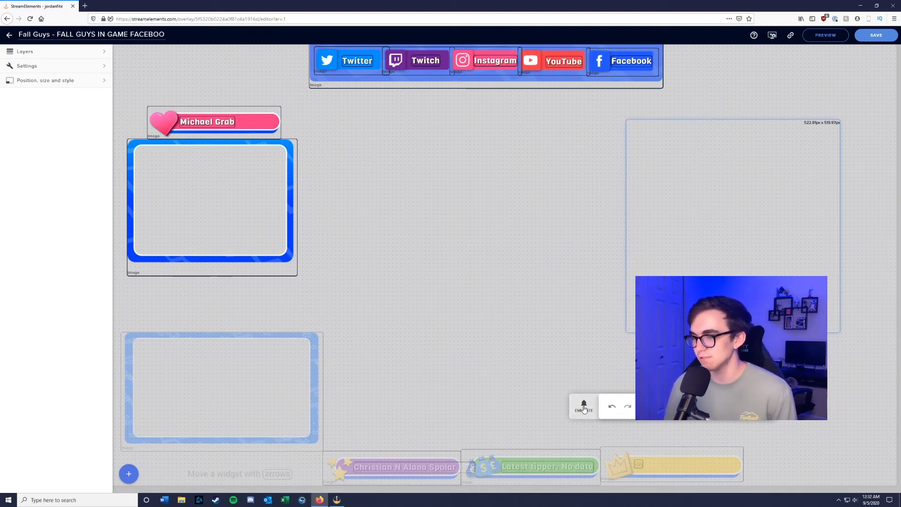
click(584, 407)
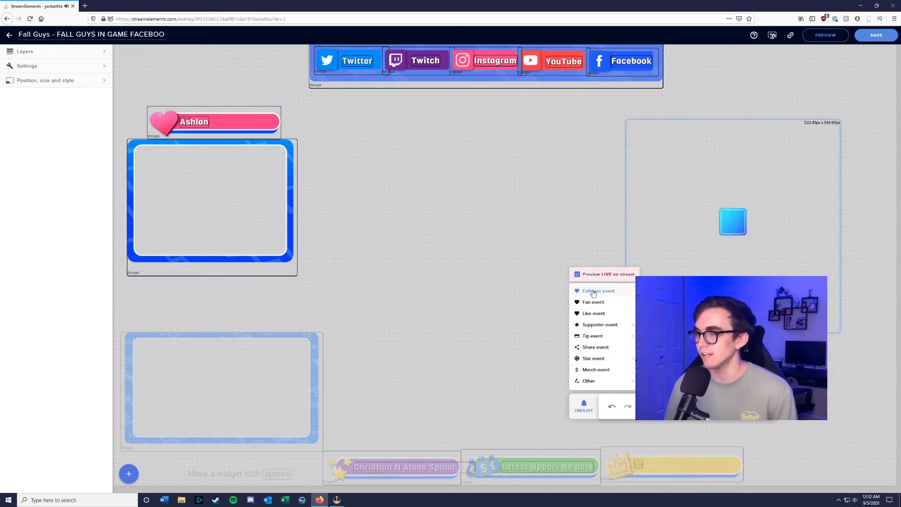
Emulate a Follower event to test the alert
click(597, 290)
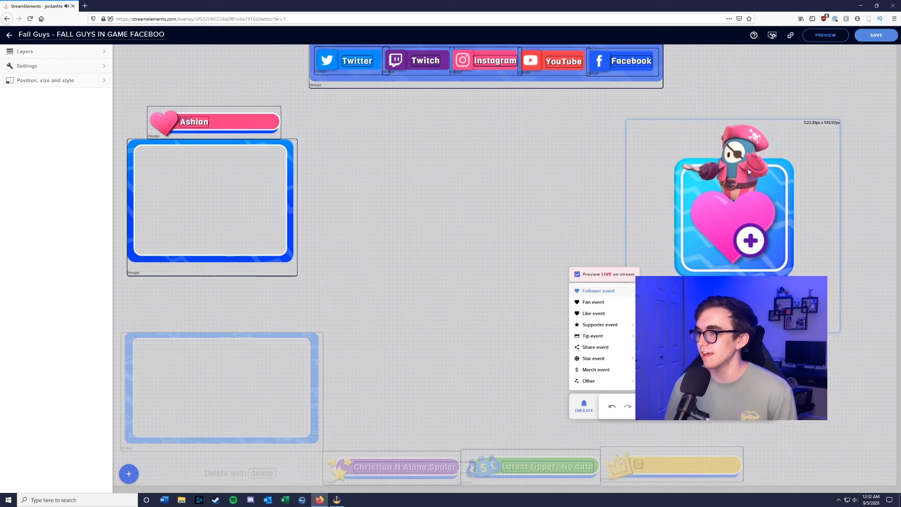
mouse_move(733, 210)
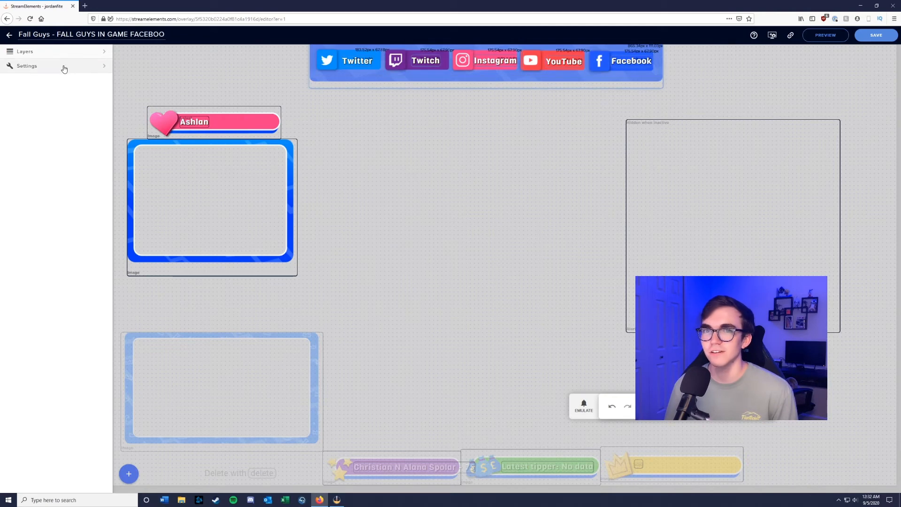
Select the Instagram text layer in the Socials group and highlight its Message text
click(25, 51)
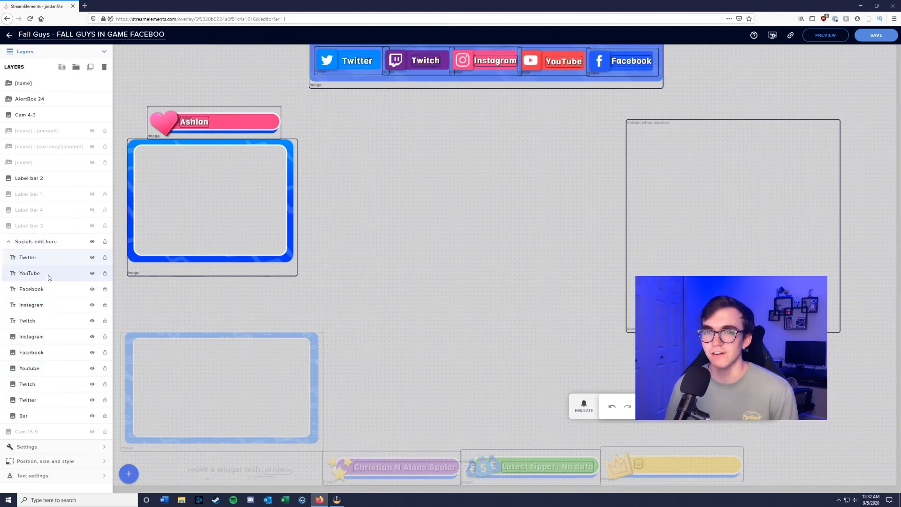
click(29, 273)
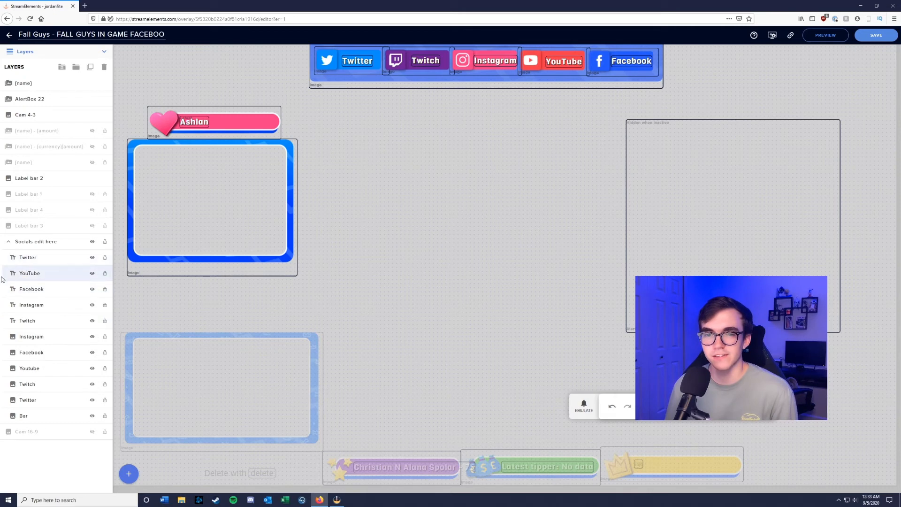
click(31, 304)
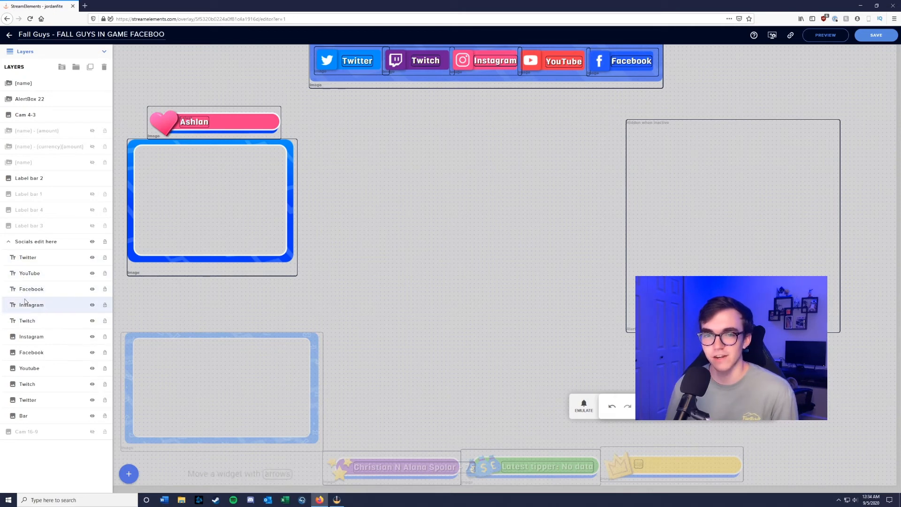
click(27, 257)
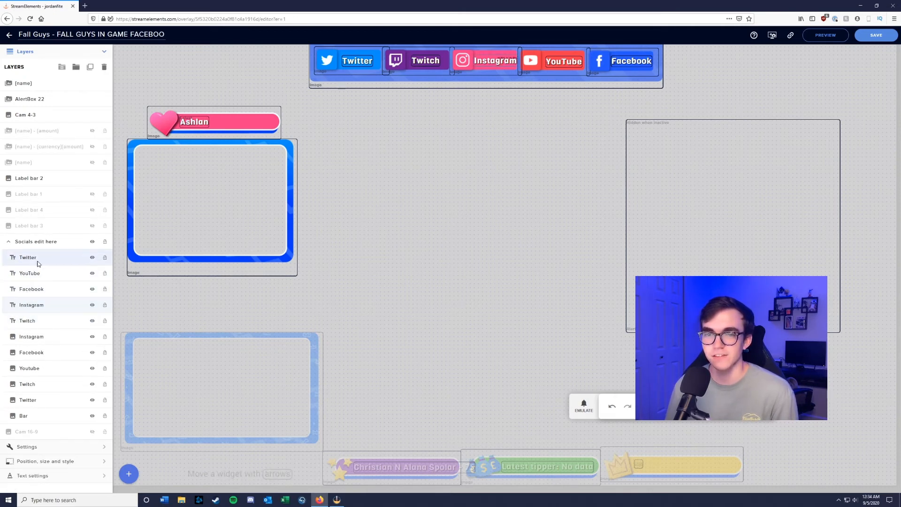
click(31, 305)
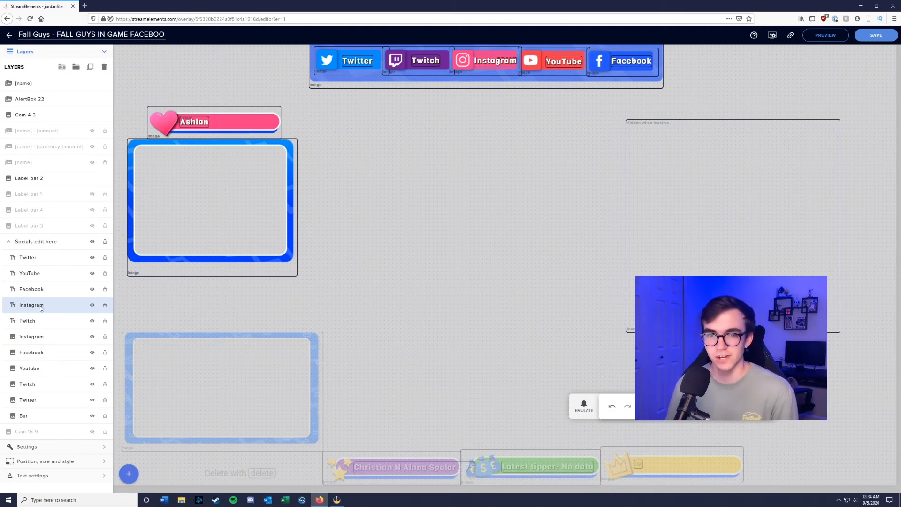
double_click(31, 305)
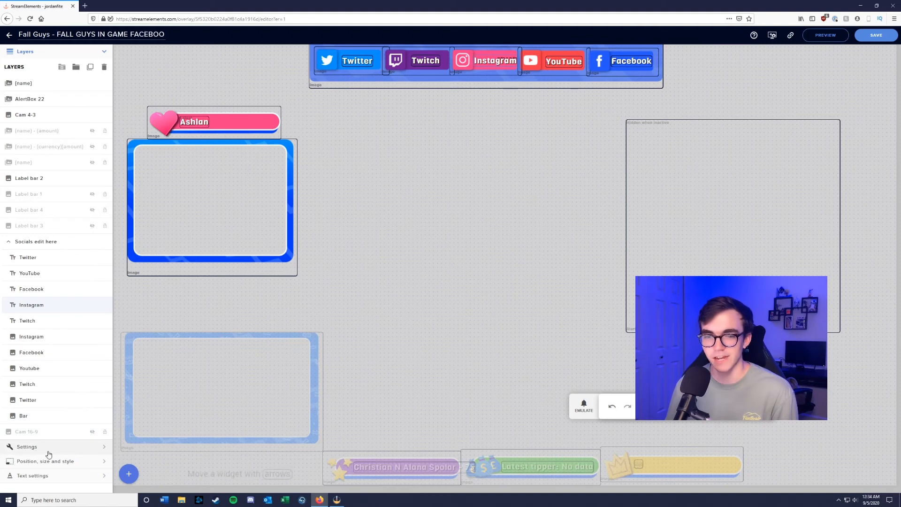
click(26, 446)
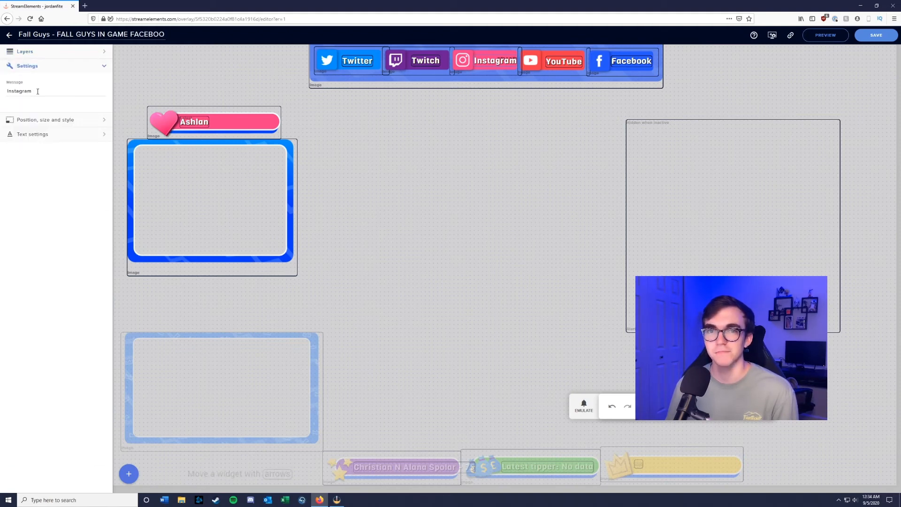
triple_click(19, 91)
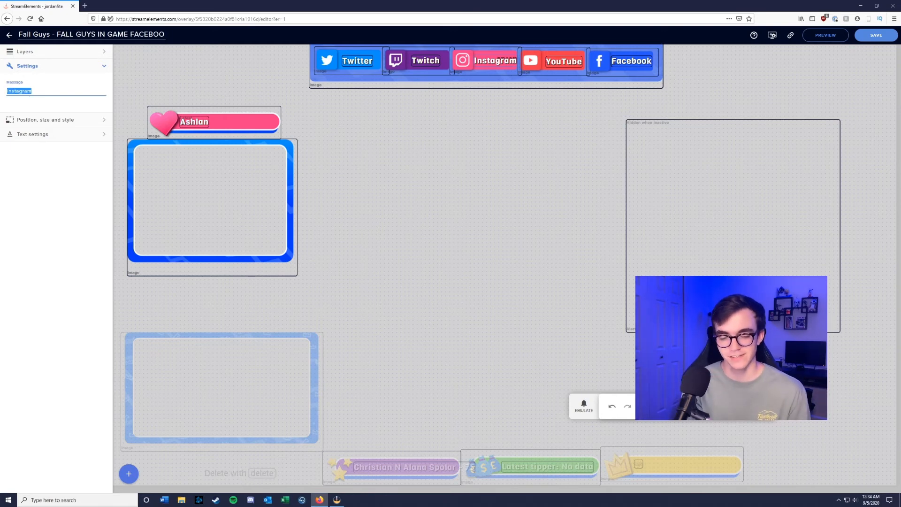
text(@JordanFiteLive)
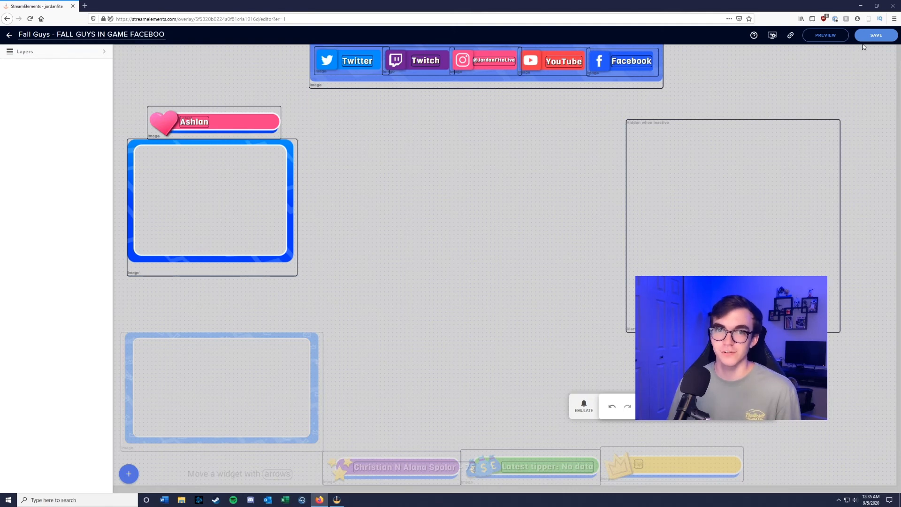
mouse_move(893, 6)
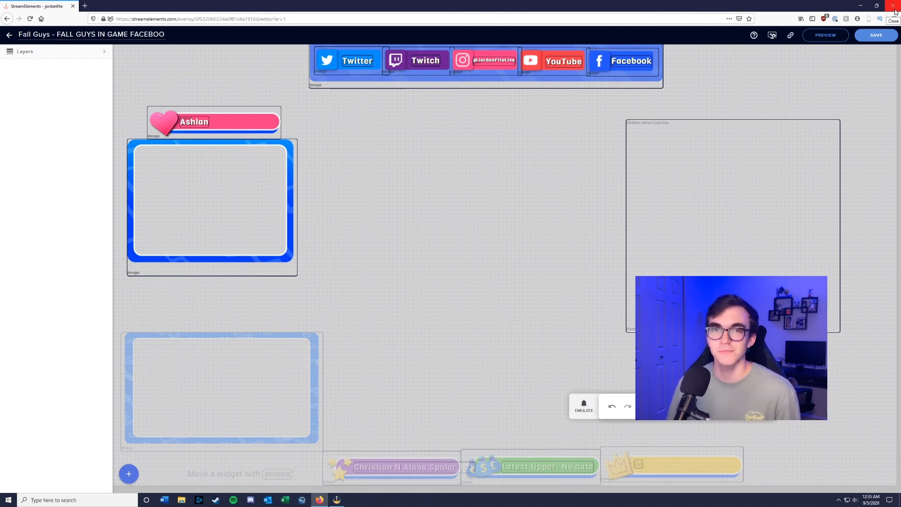
mouse_move(886, 42)
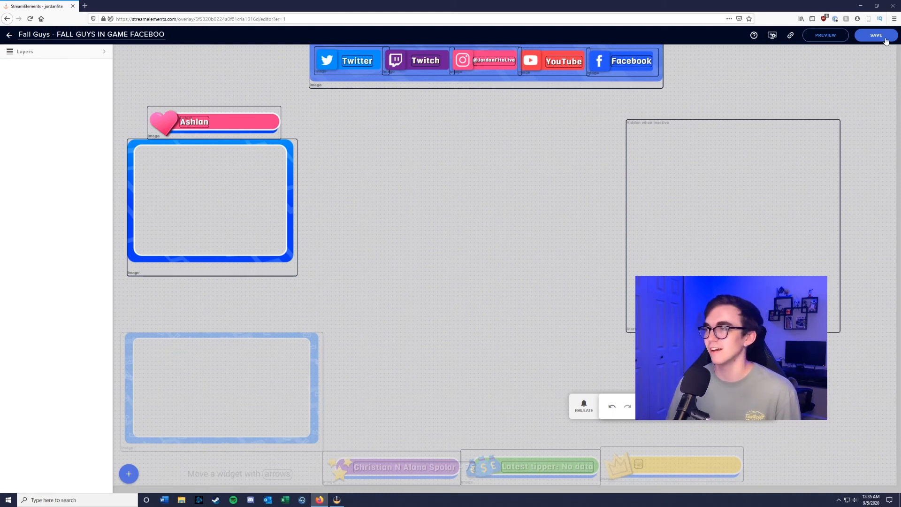
click(875, 34)
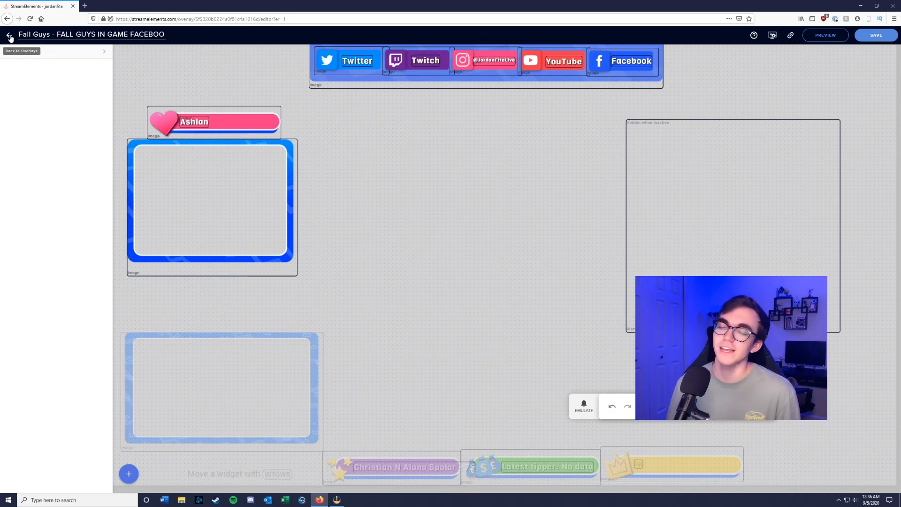
Review the Fall Guys Talk Facebook overlay in the editor, then open its options from My overlays
click(21, 51)
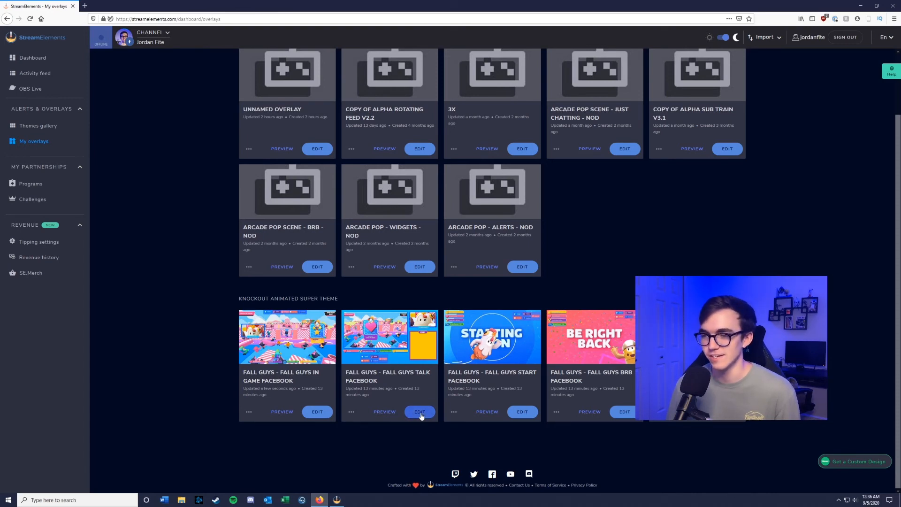
click(420, 411)
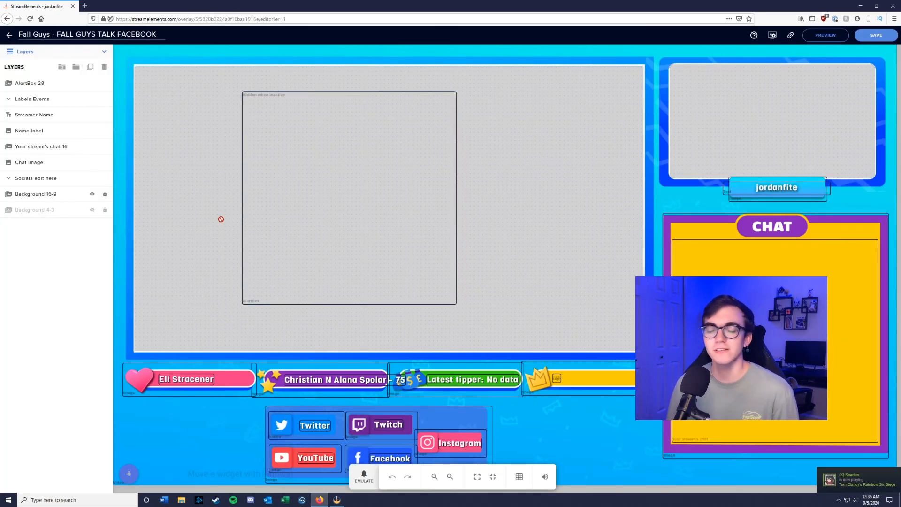
mouse_move(171, 205)
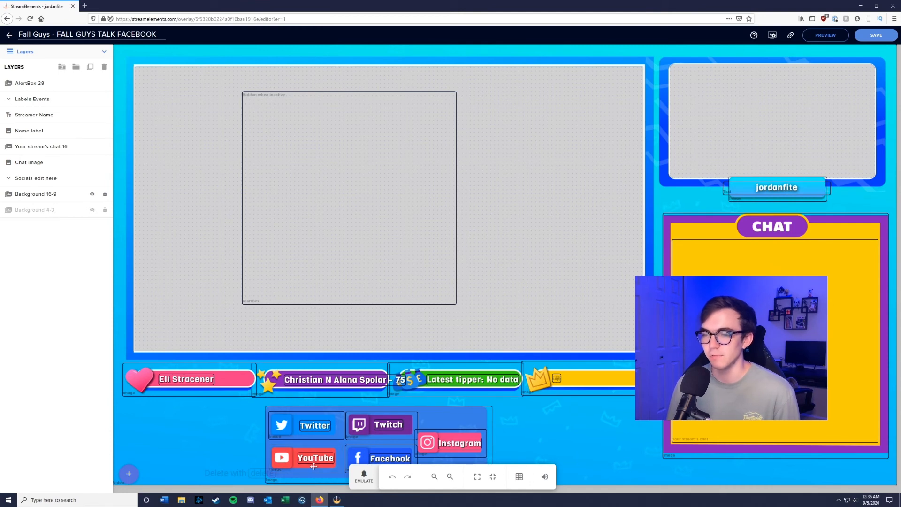
mouse_move(454, 442)
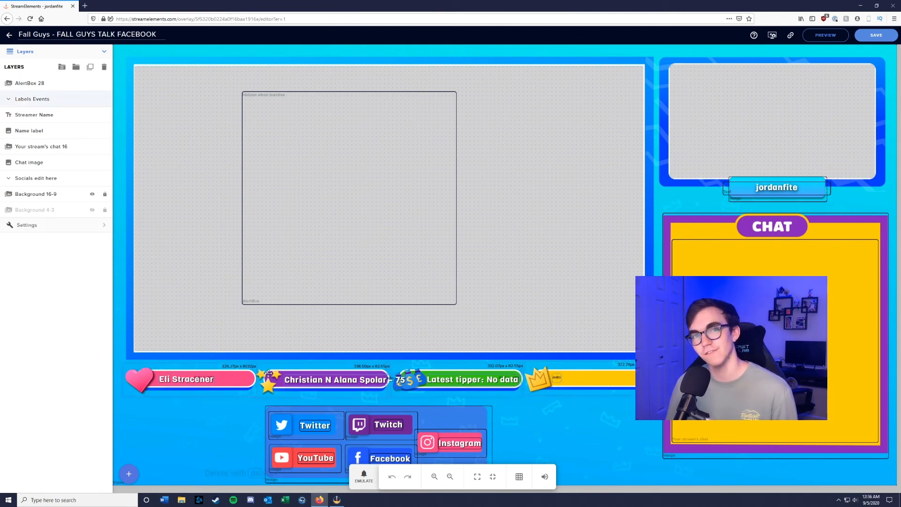
click(8, 35)
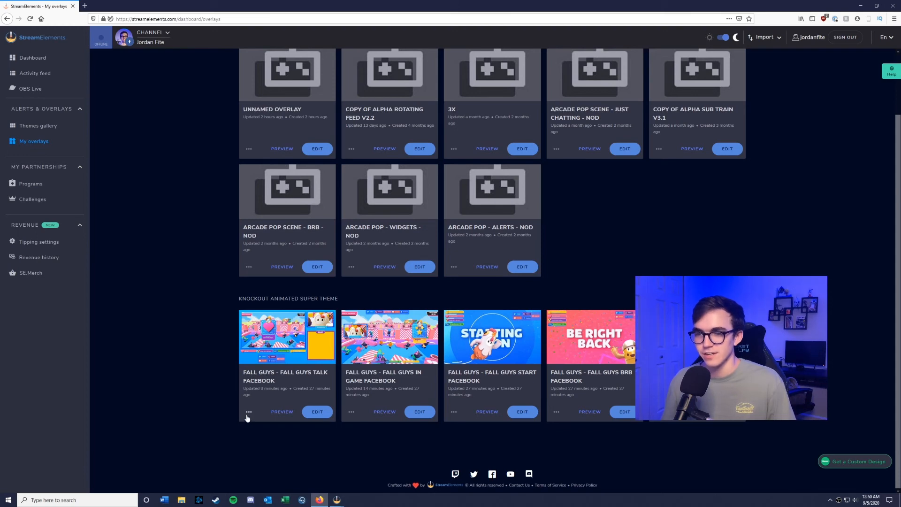
click(248, 412)
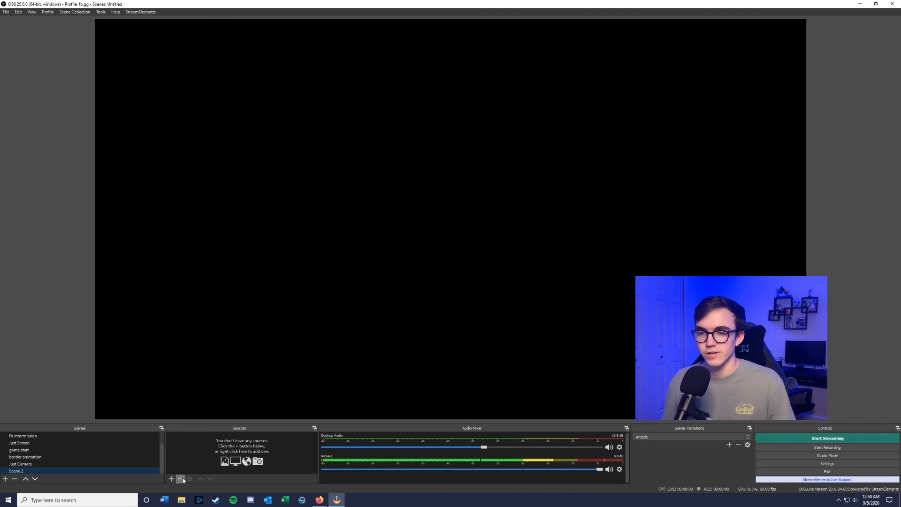
Add a Browser source named 'talking scene' to the empty OBS scene
click(172, 479)
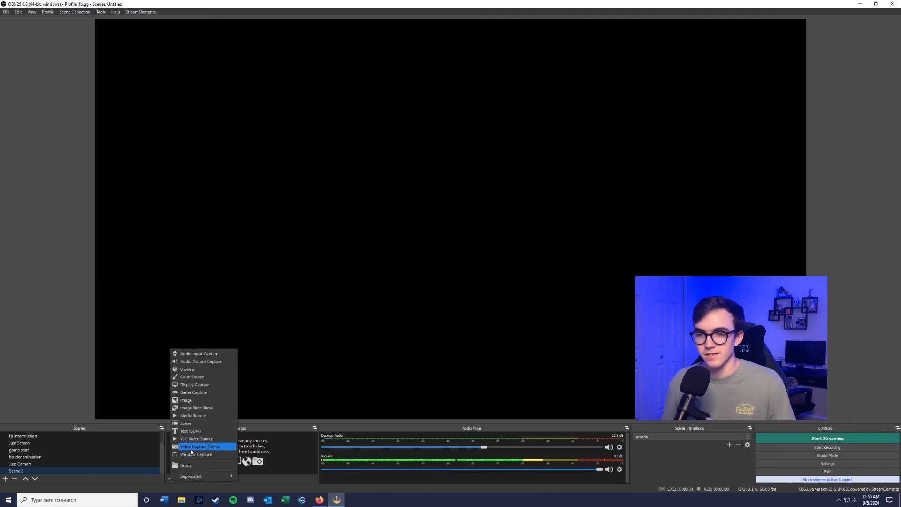
mouse_move(188, 369)
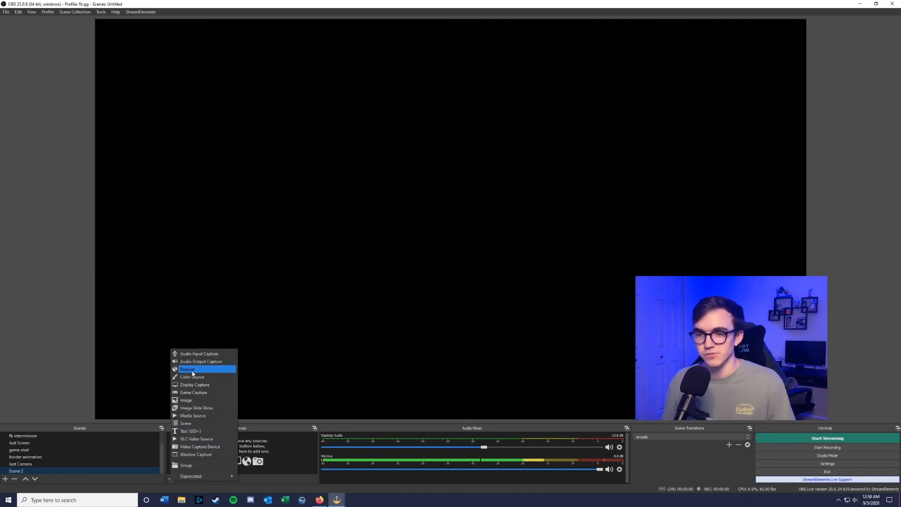
click(187, 369)
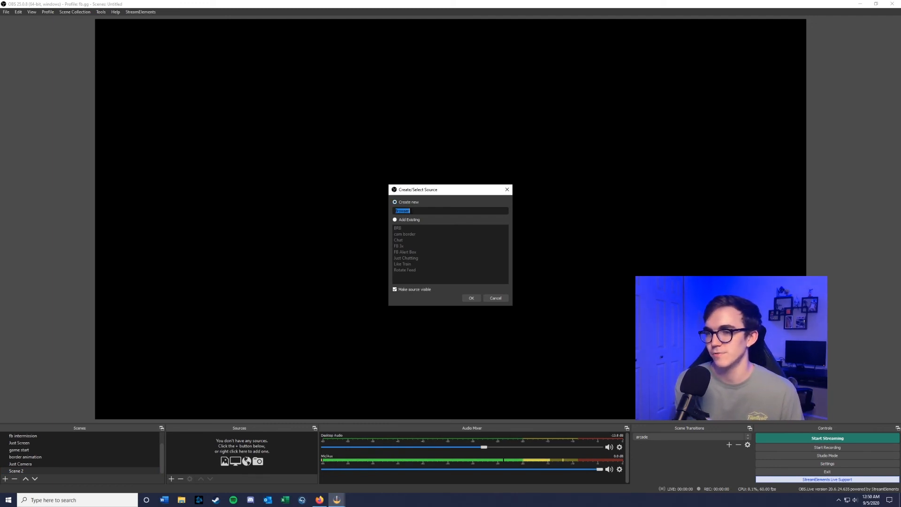
text(talking scene)
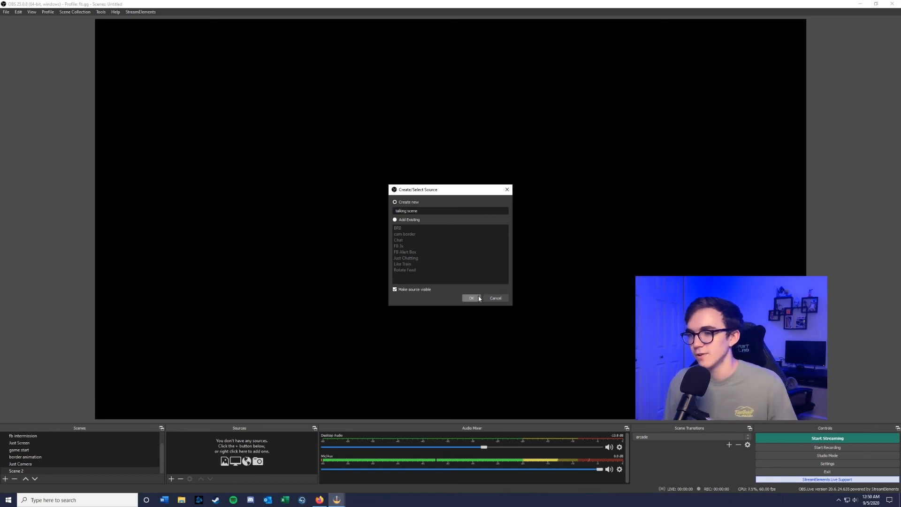
click(471, 297)
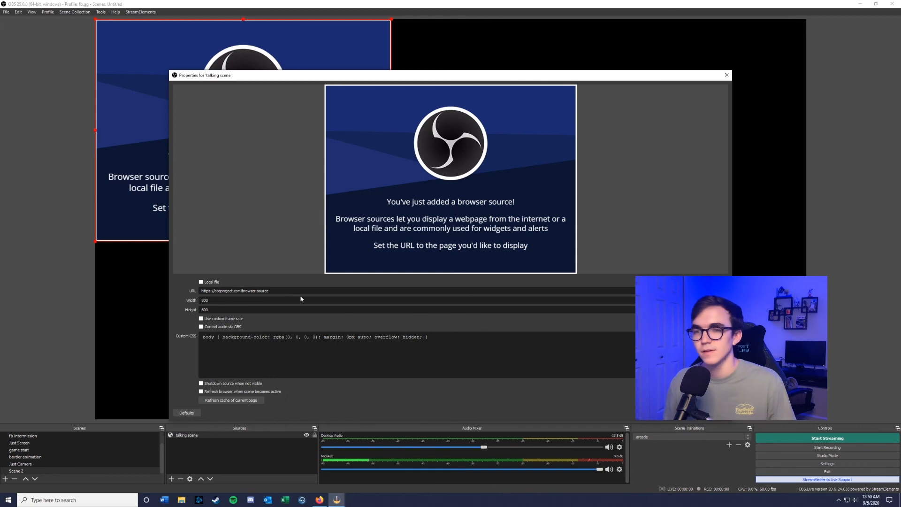
Replace the source's placeholder URL with the overlay link and adjust its width
triple_click(236, 290)
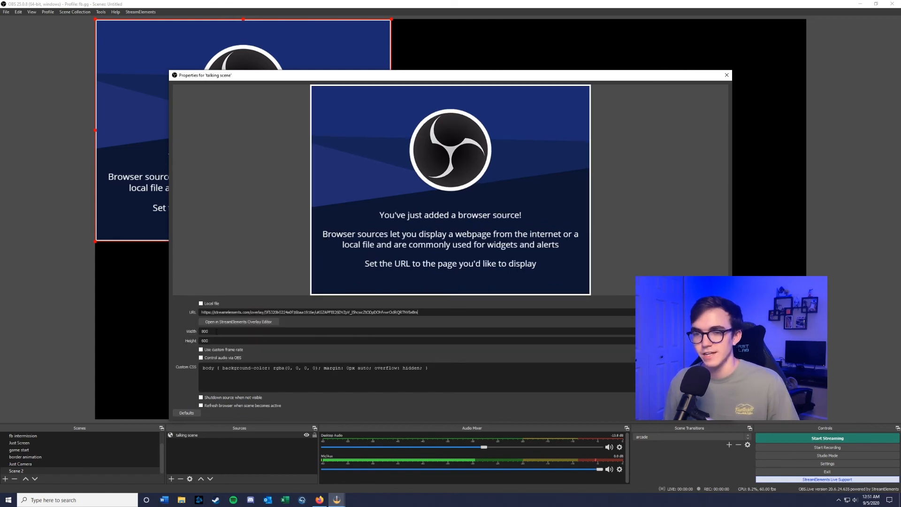
triple_click(205, 331)
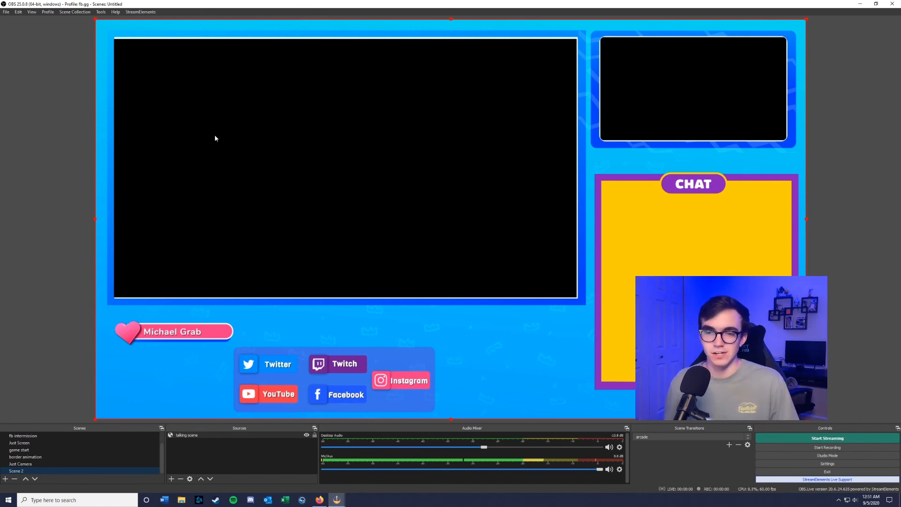
mouse_move(236, 173)
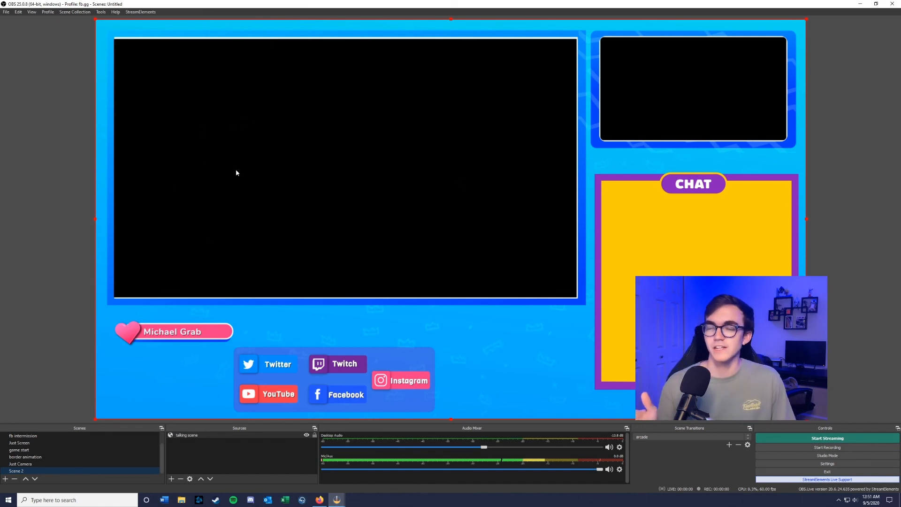